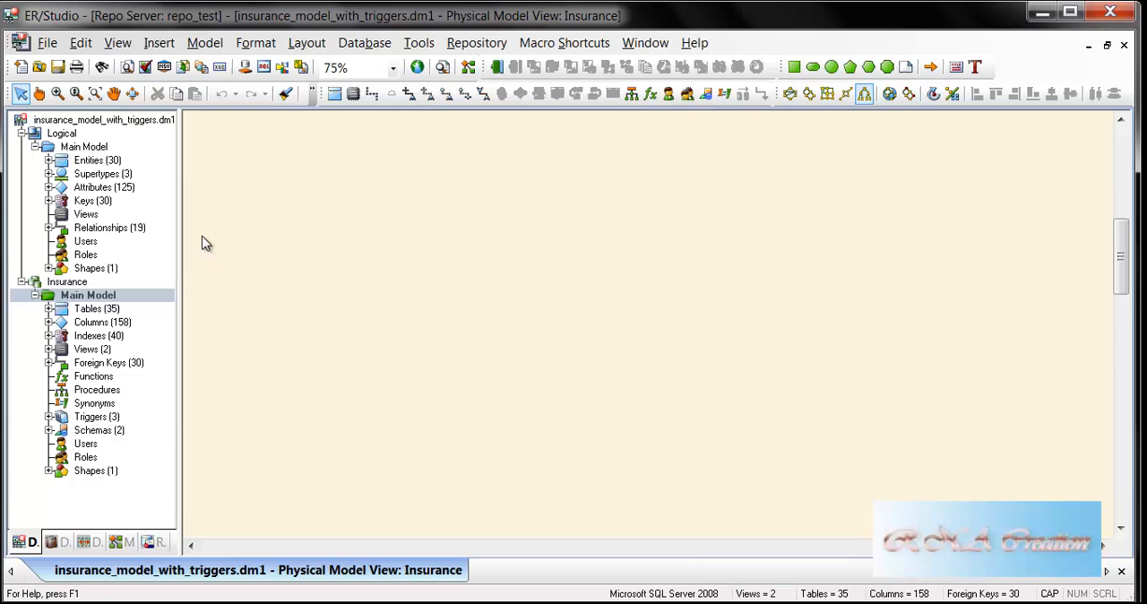
# Show the Logical Model View of insurance_model_with_triggers.dm1 and scroll through its entities
pyautogui.click(104, 118)
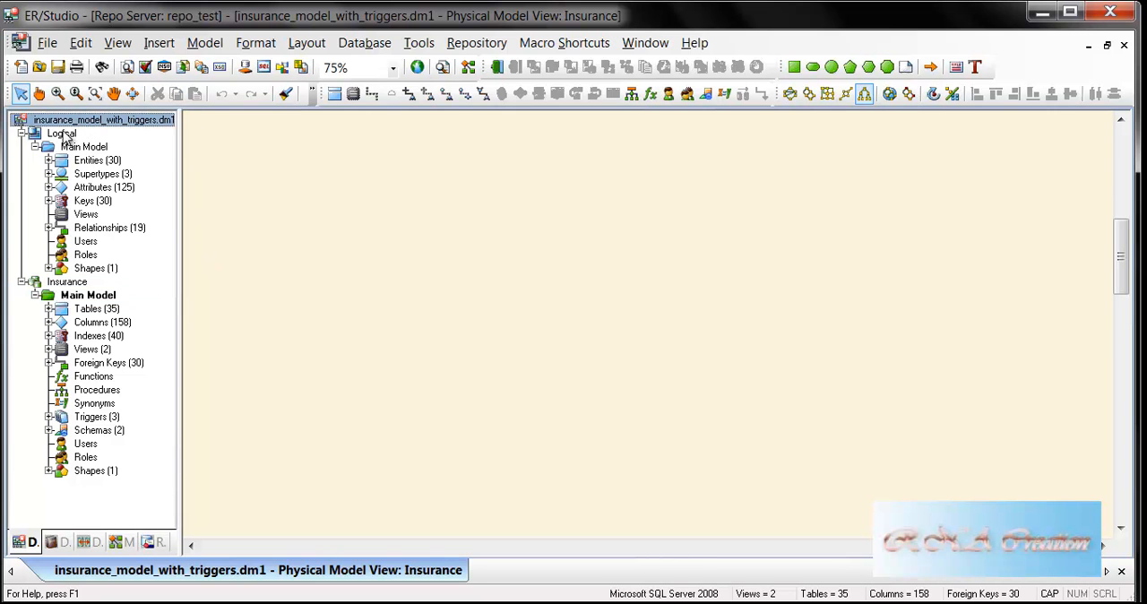
pyautogui.doubleClick(90, 147)
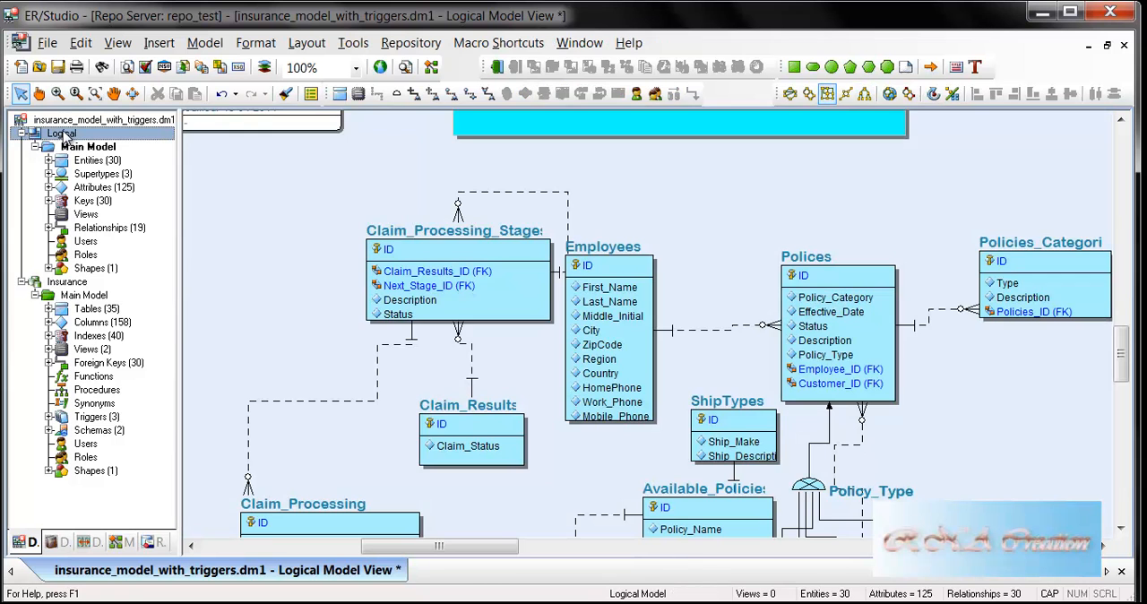
pyautogui.moveTo(1137, 362)
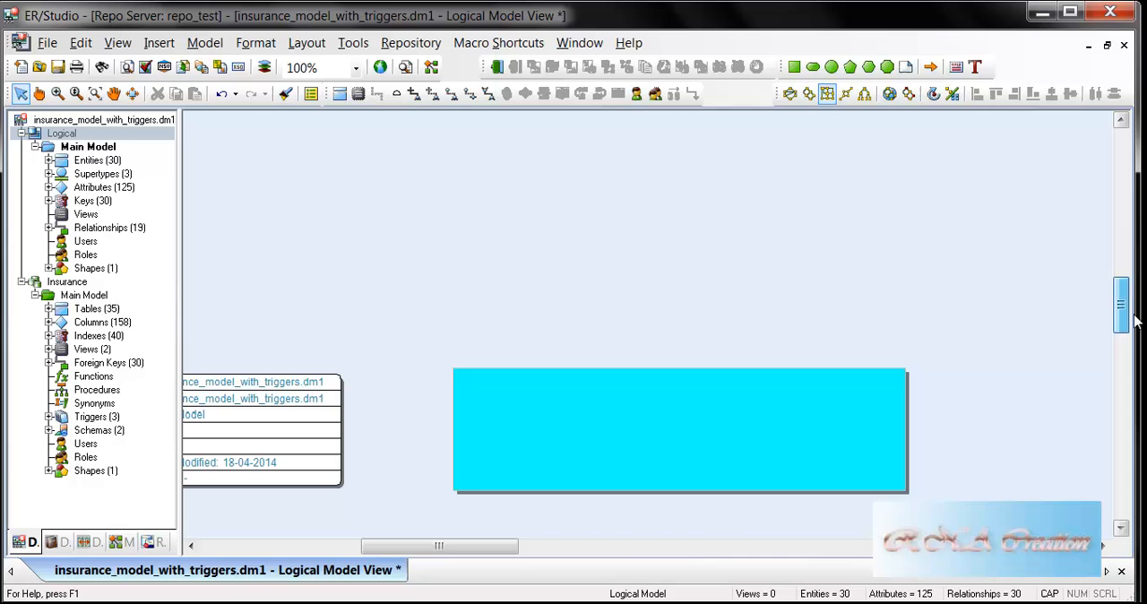
pyautogui.scroll(-3)
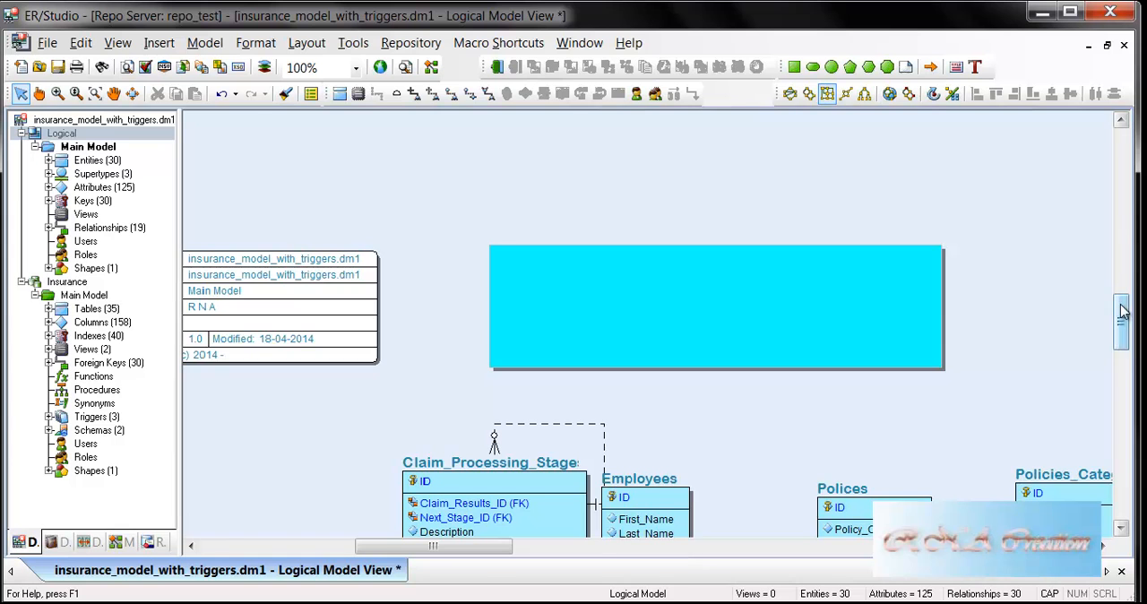
pyautogui.scroll(-3)
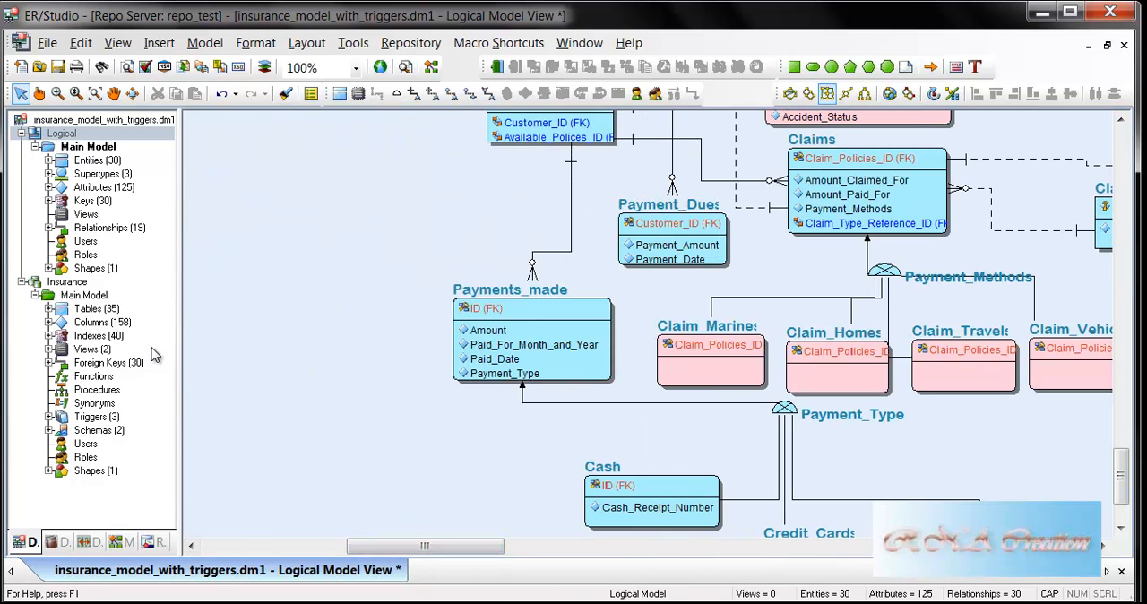
pyautogui.moveTo(527, 172)
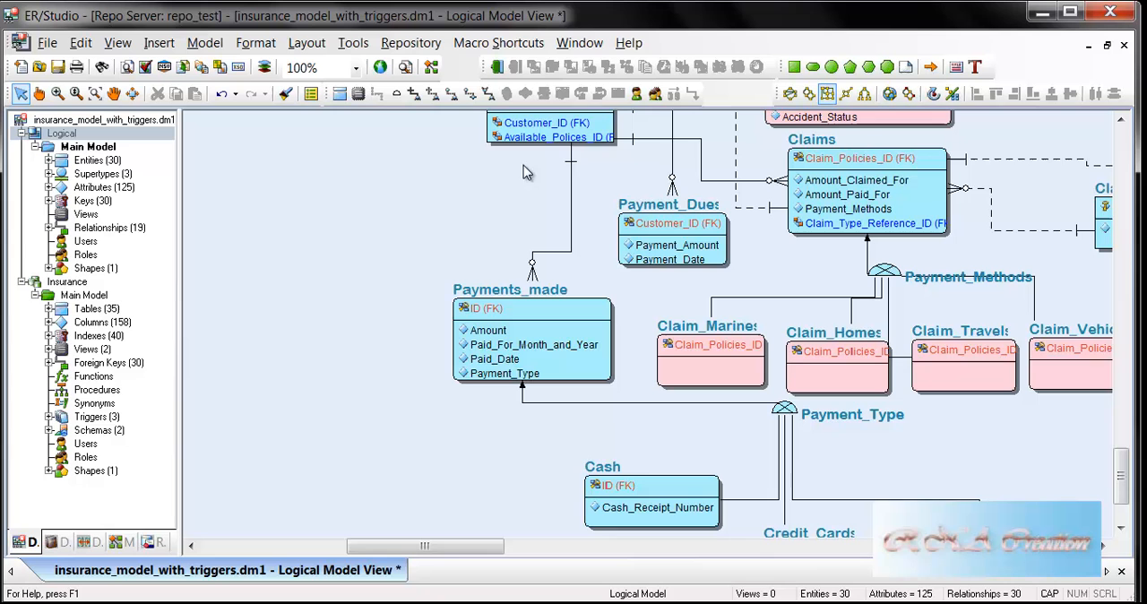
pyautogui.moveTo(198, 334)
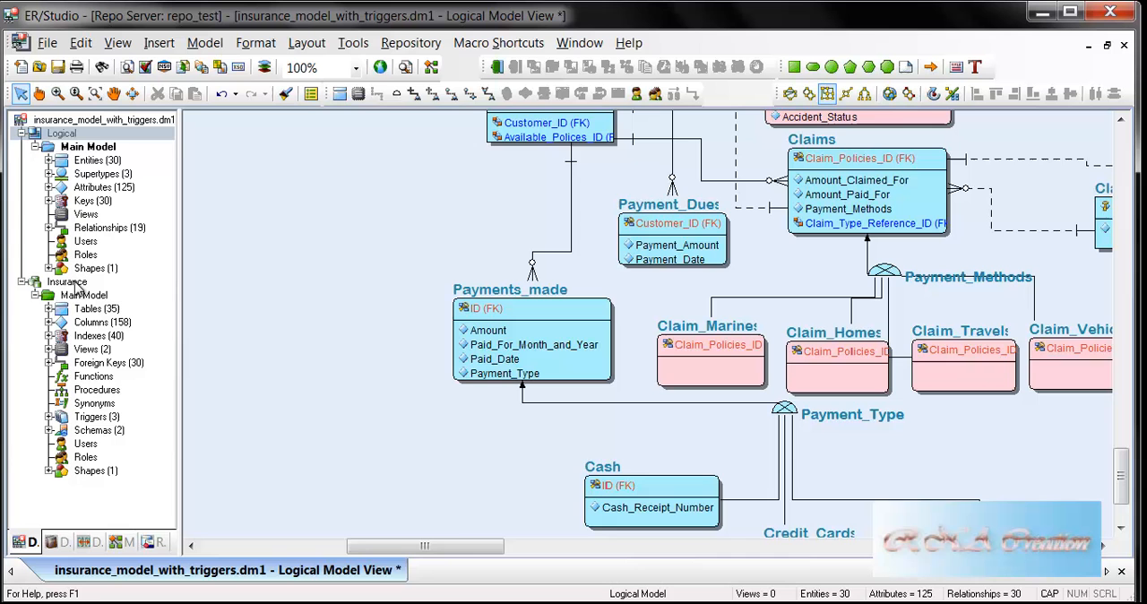
# Select the physical Insurance model's Main Model and its Tables group in the explorer
pyautogui.click(66, 281)
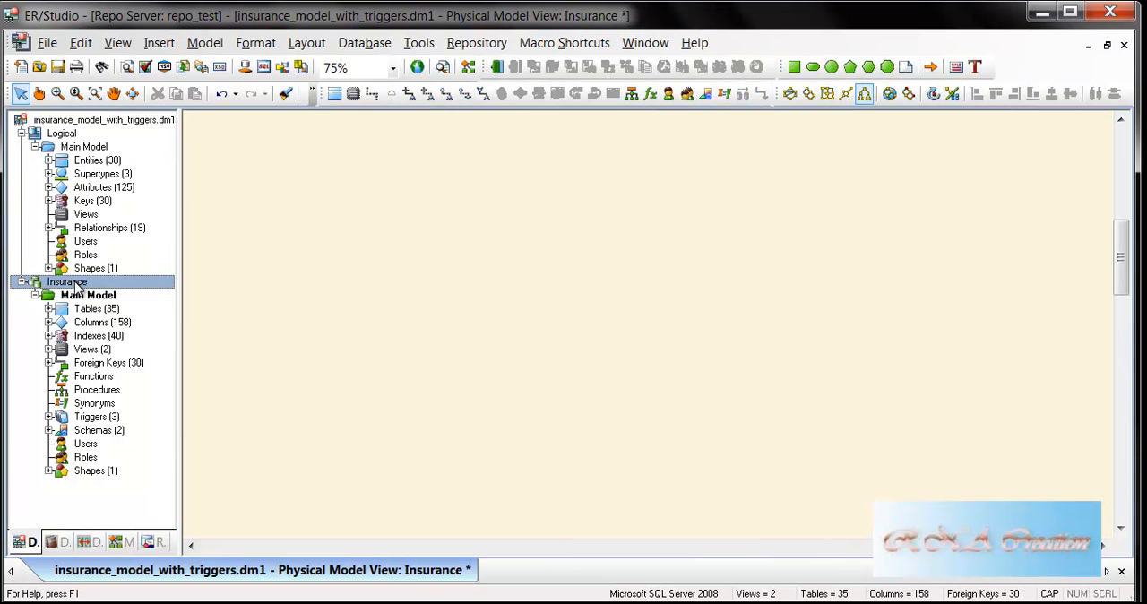
pyautogui.click(88, 294)
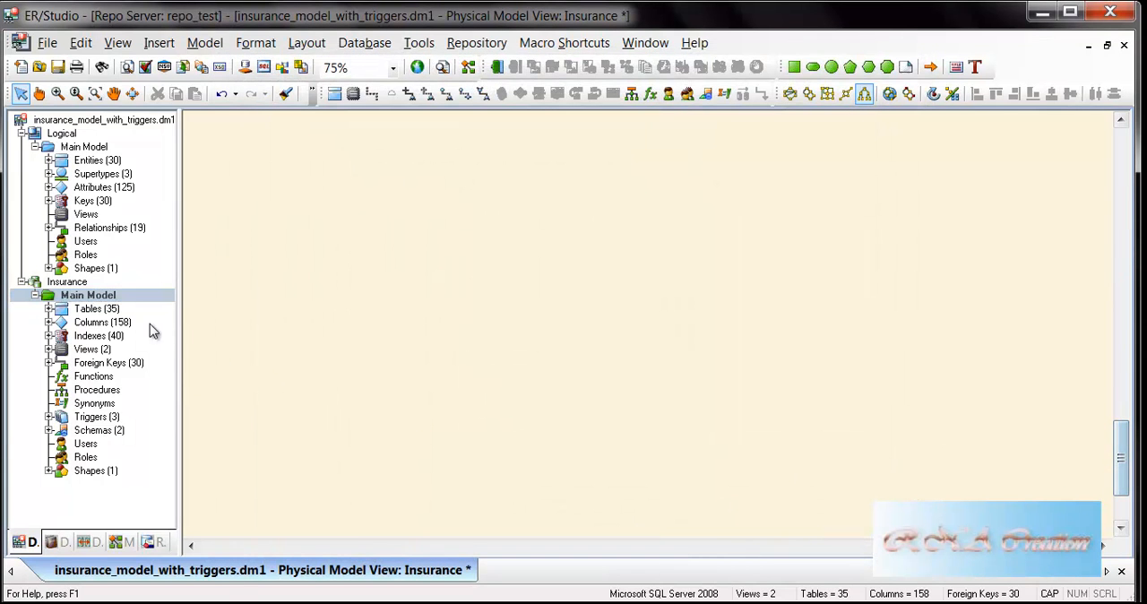
pyautogui.click(67, 282)
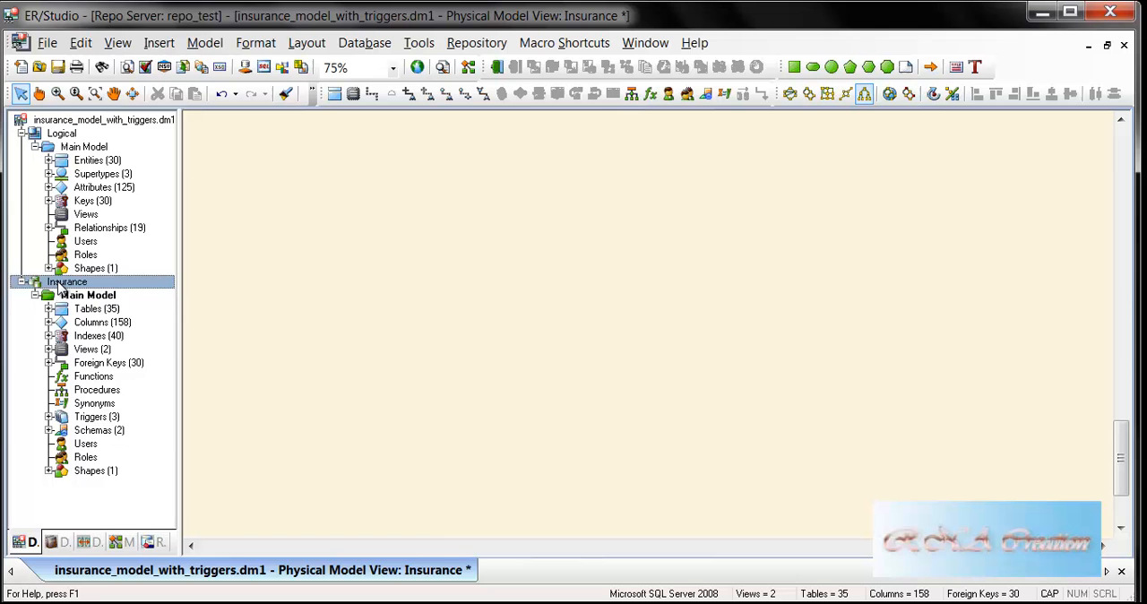
pyautogui.click(87, 294)
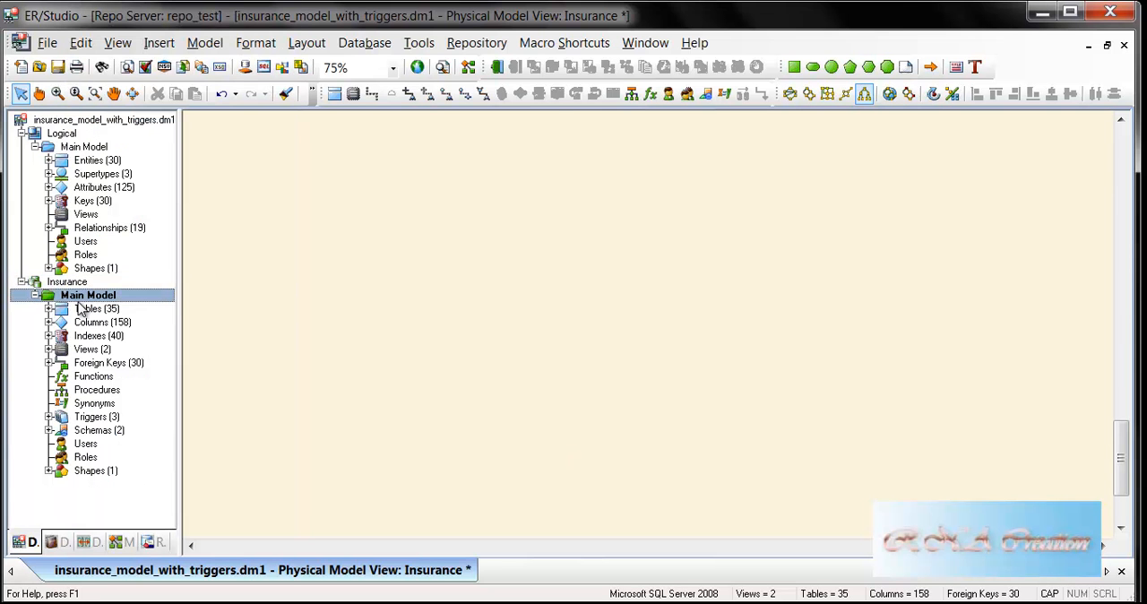
pyautogui.click(88, 309)
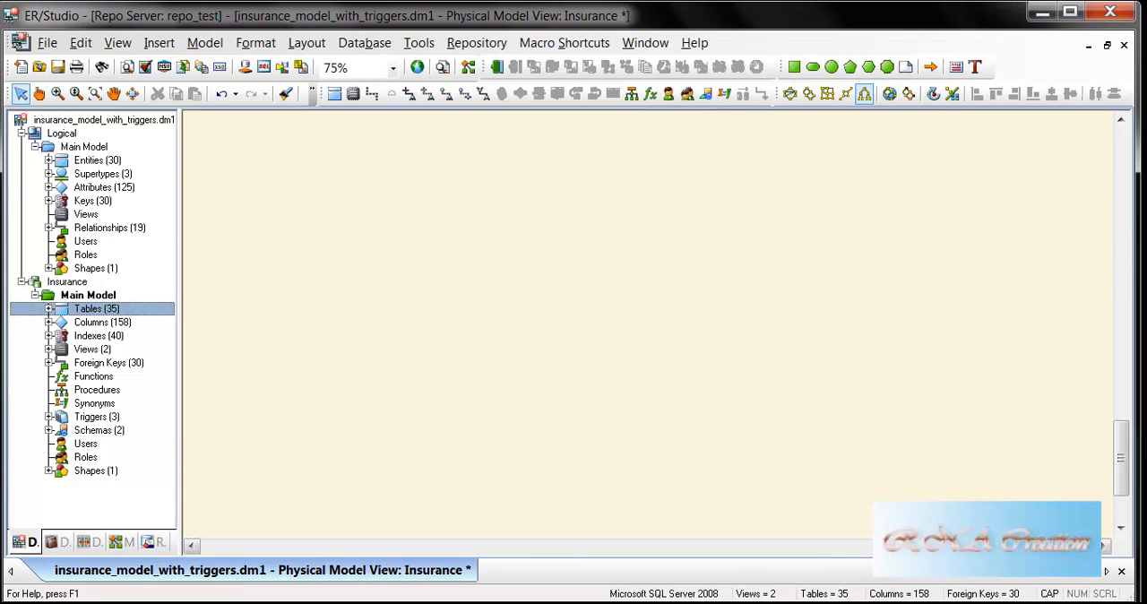
# Zoom the physical diagram out to 20% to see it whole, then back to 75%
pyautogui.click(392, 68)
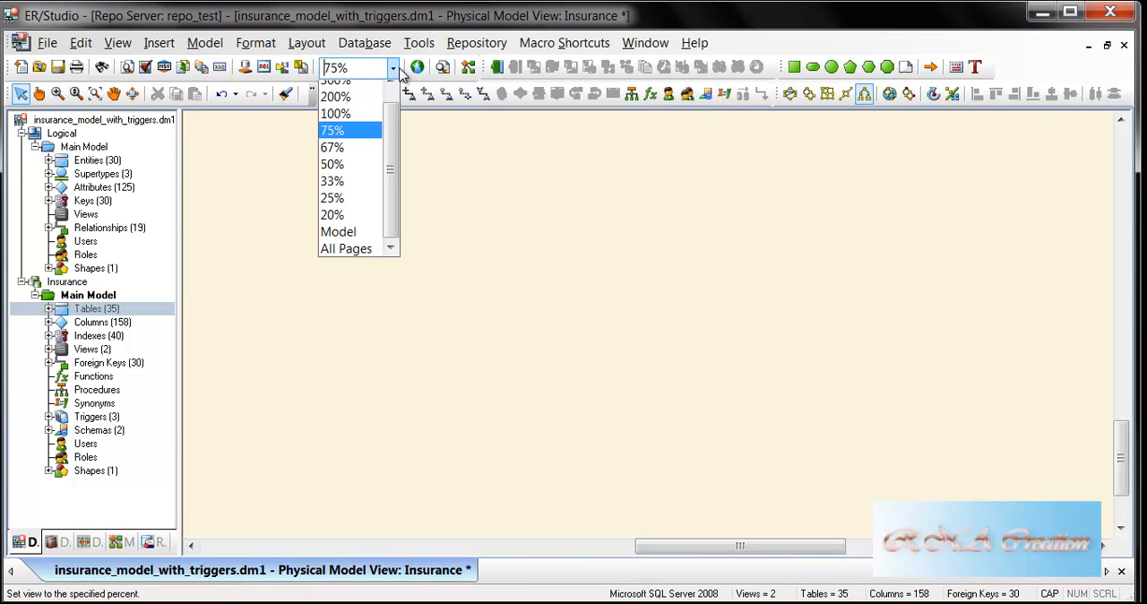
pyautogui.click(332, 213)
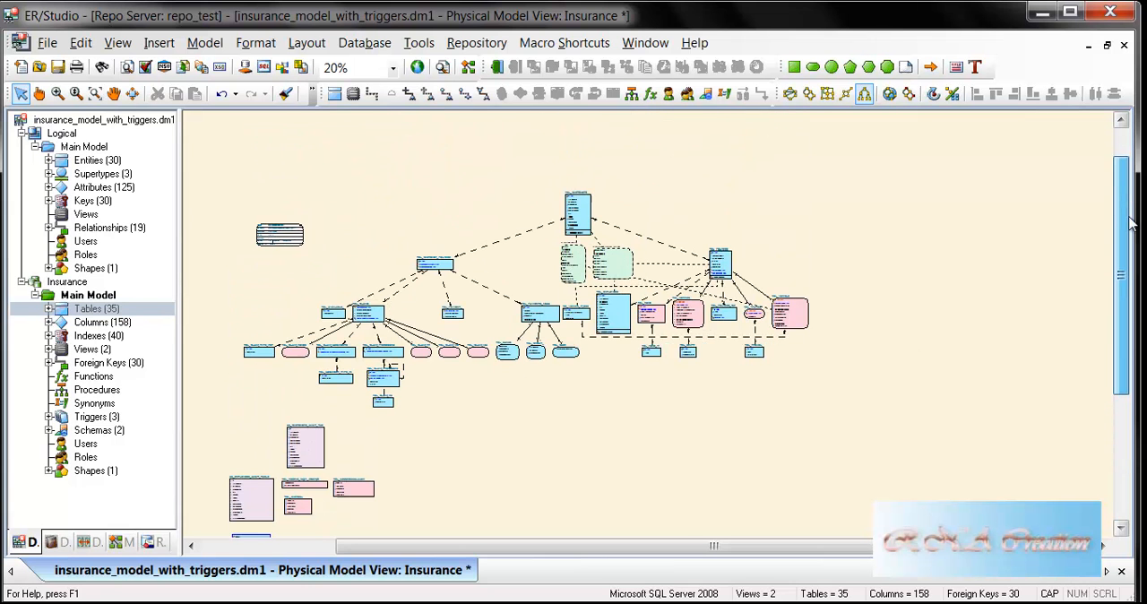
pyautogui.click(390, 68)
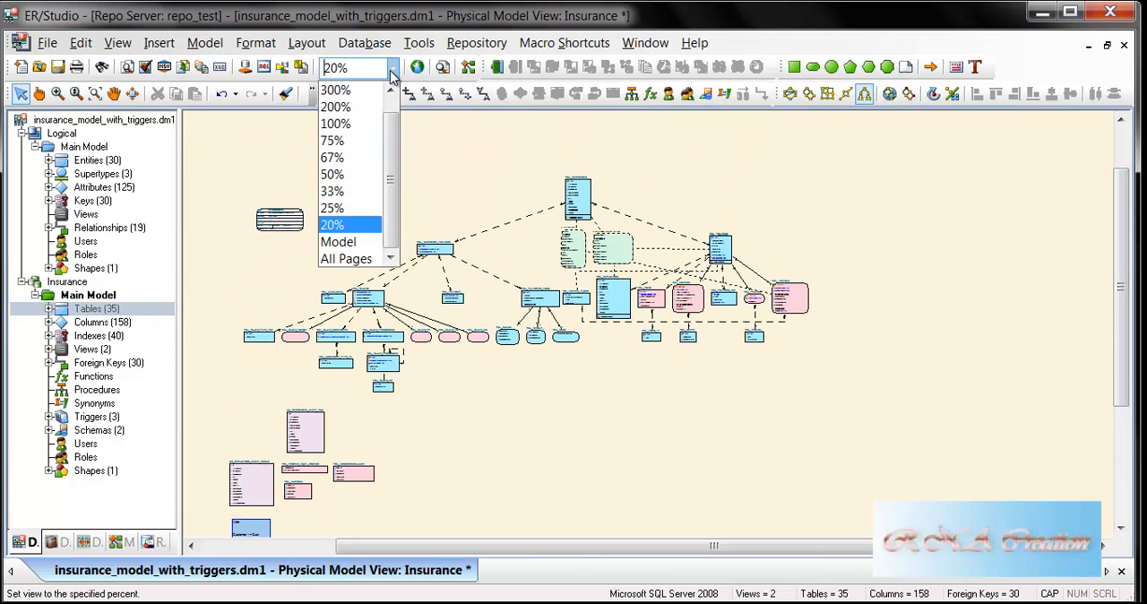
pyautogui.click(333, 140)
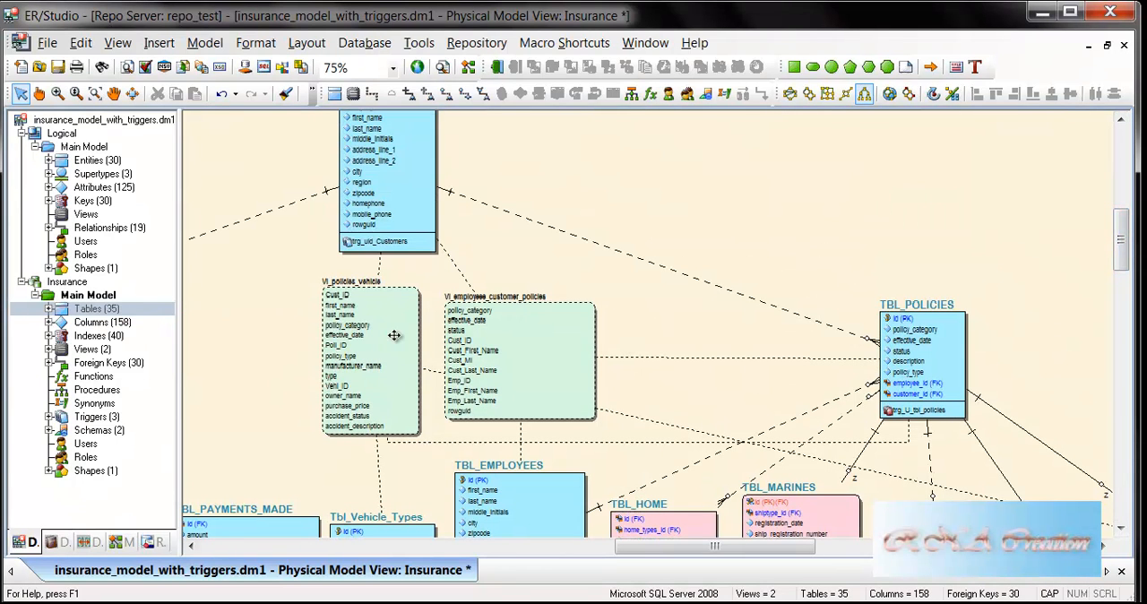
pyautogui.moveTo(500, 438)
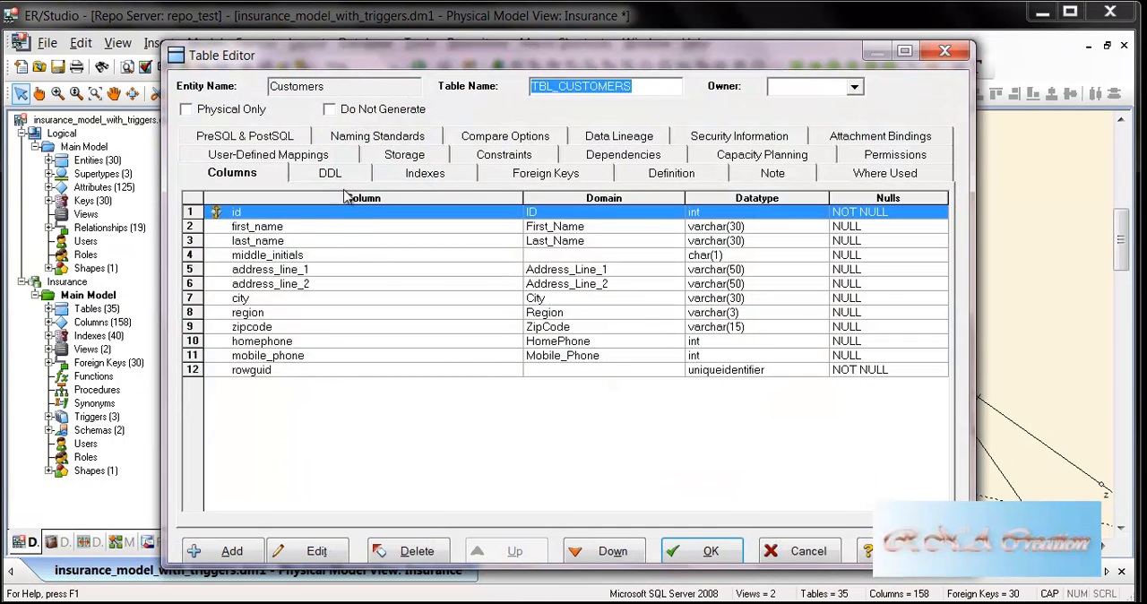
# Review the Customers table's Indexes, Foreign Keys, Note, Constraints and Dependencies pages
pyautogui.click(425, 172)
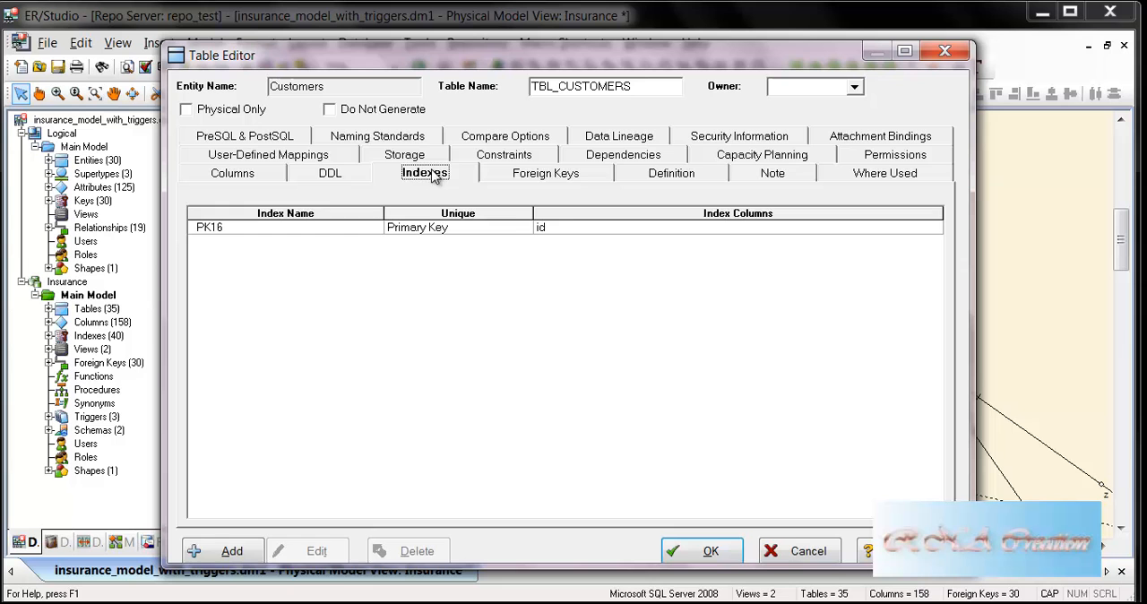
pyautogui.click(545, 172)
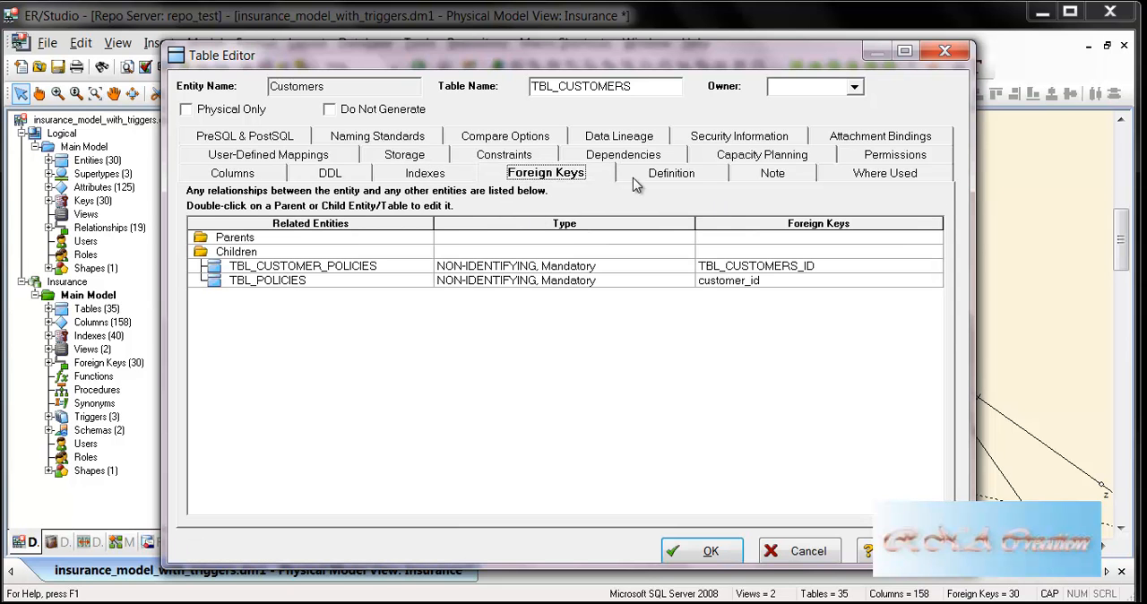
pyautogui.click(773, 172)
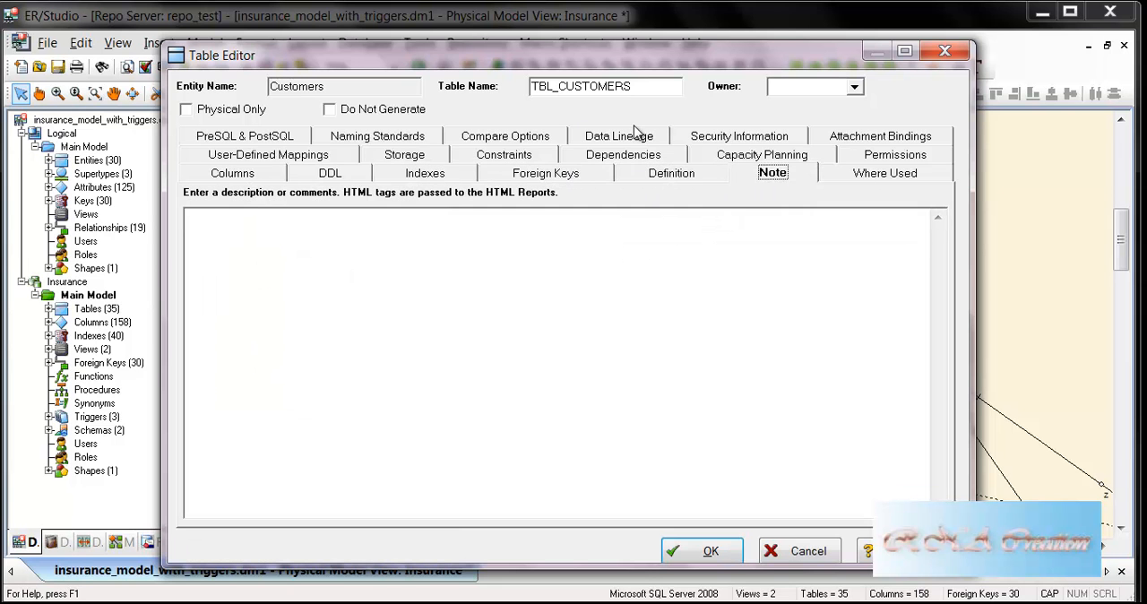
pyautogui.click(503, 154)
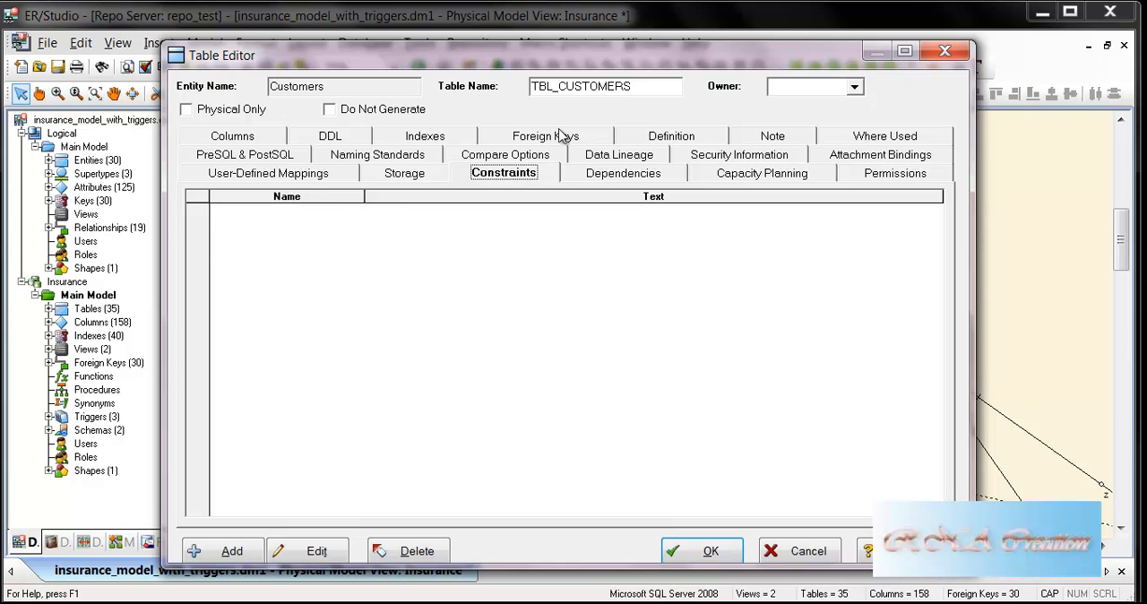
pyautogui.click(544, 136)
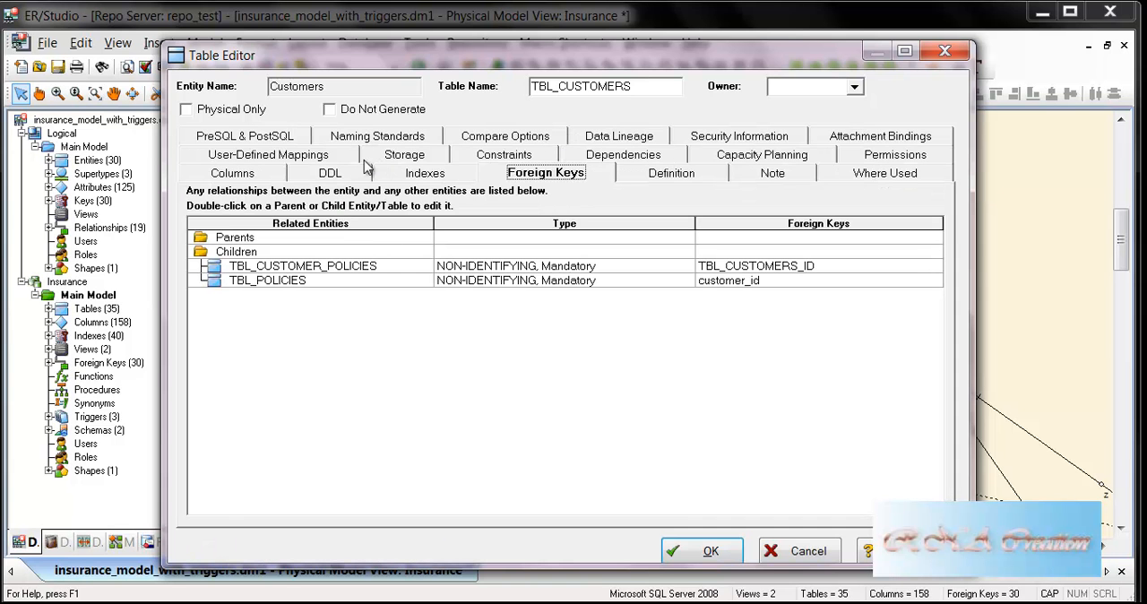
pyautogui.click(622, 155)
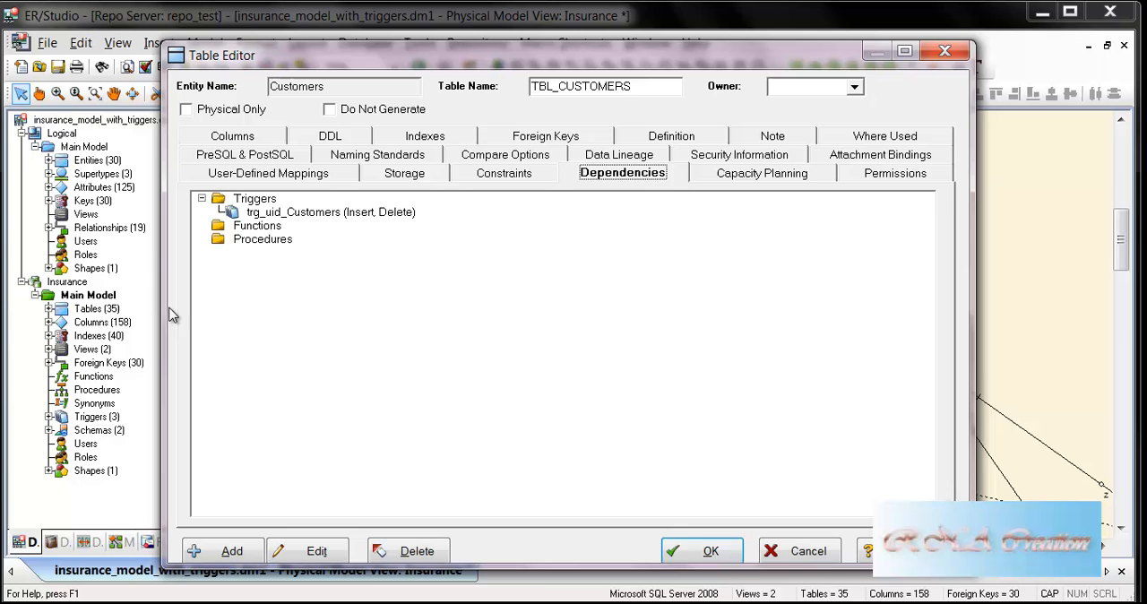
# Inspect the trg_uid_Customers trigger's SQL code and close the Table Editor with OK
pyautogui.doubleClick(329, 211)
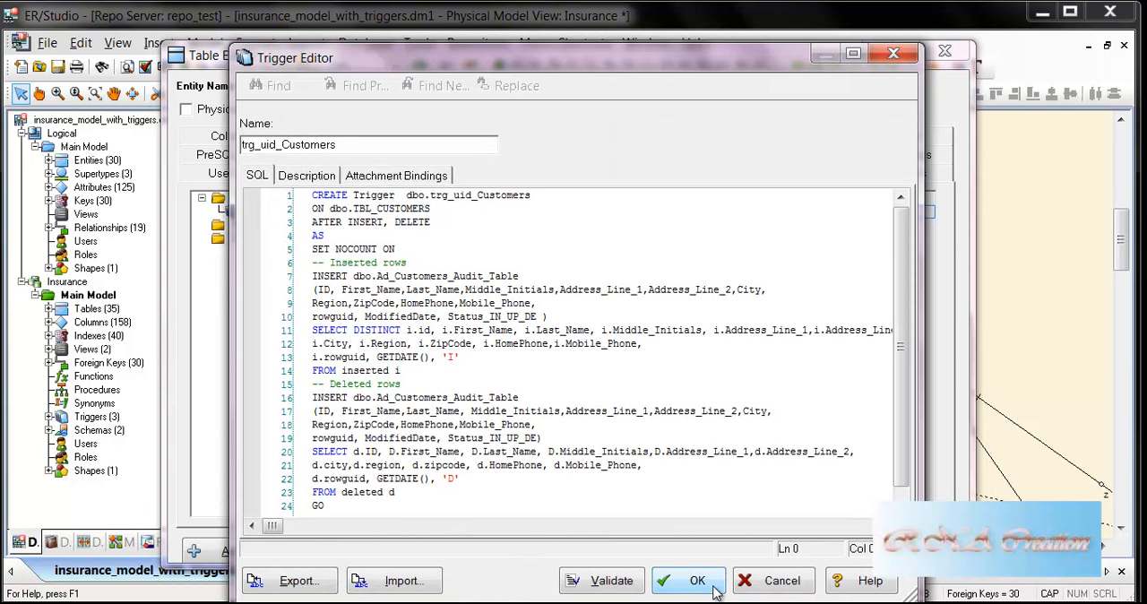
pyautogui.click(697, 581)
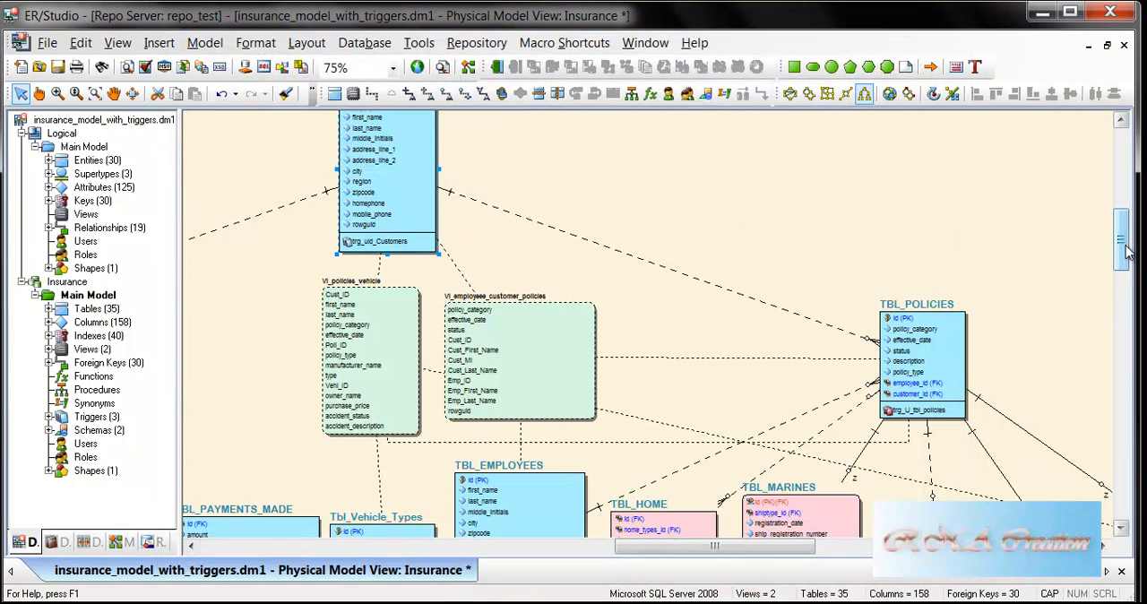
pyautogui.scroll(-3)
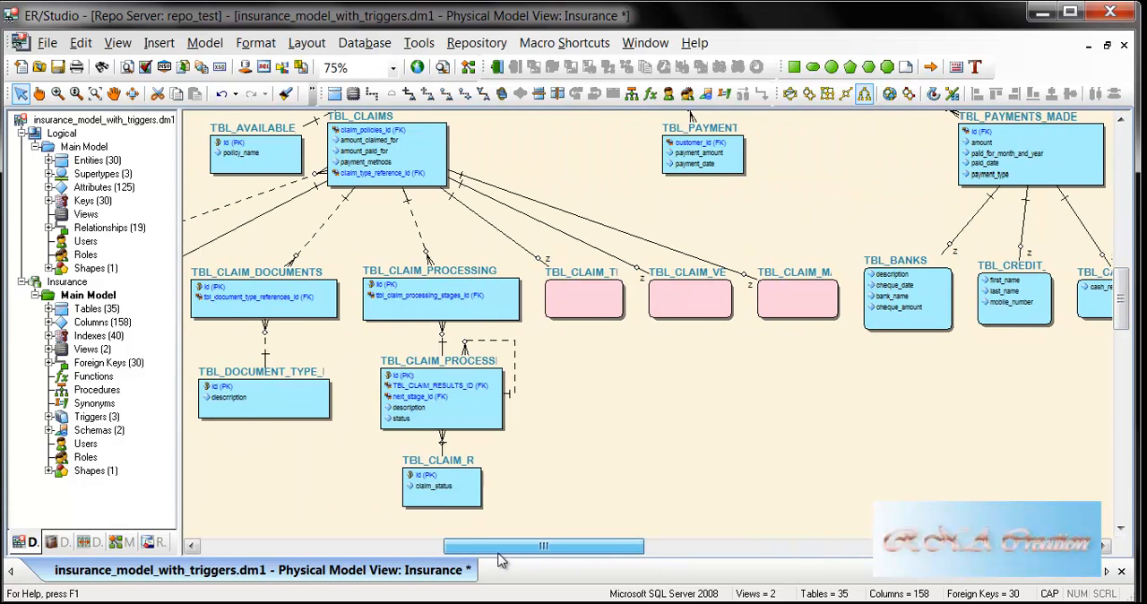
pyautogui.moveTo(544, 545); pyautogui.dragTo(448, 545)
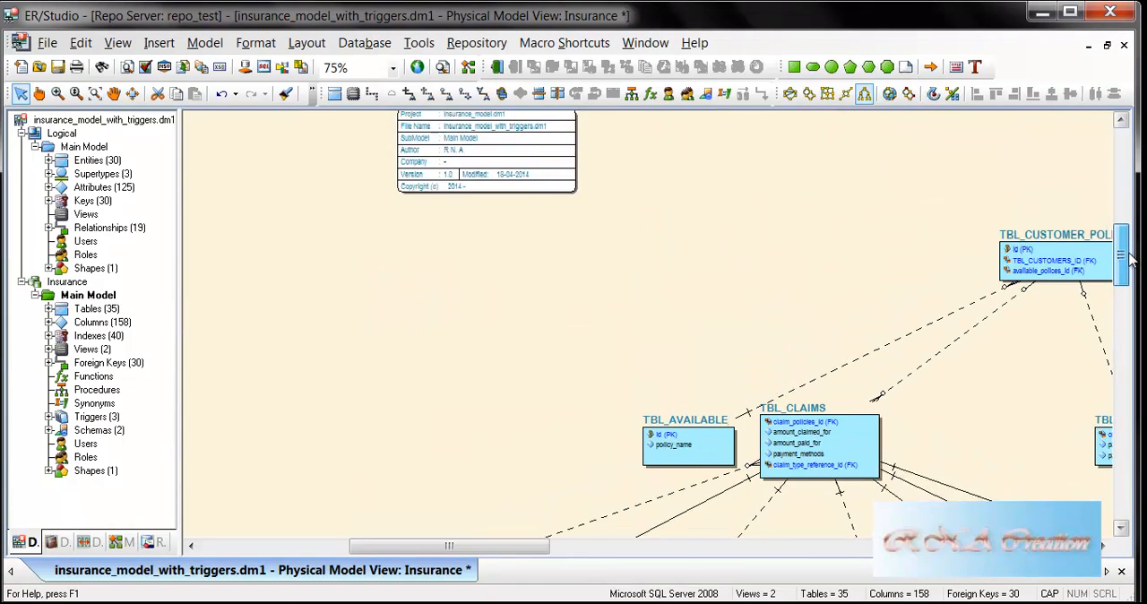
pyautogui.scroll(-3)
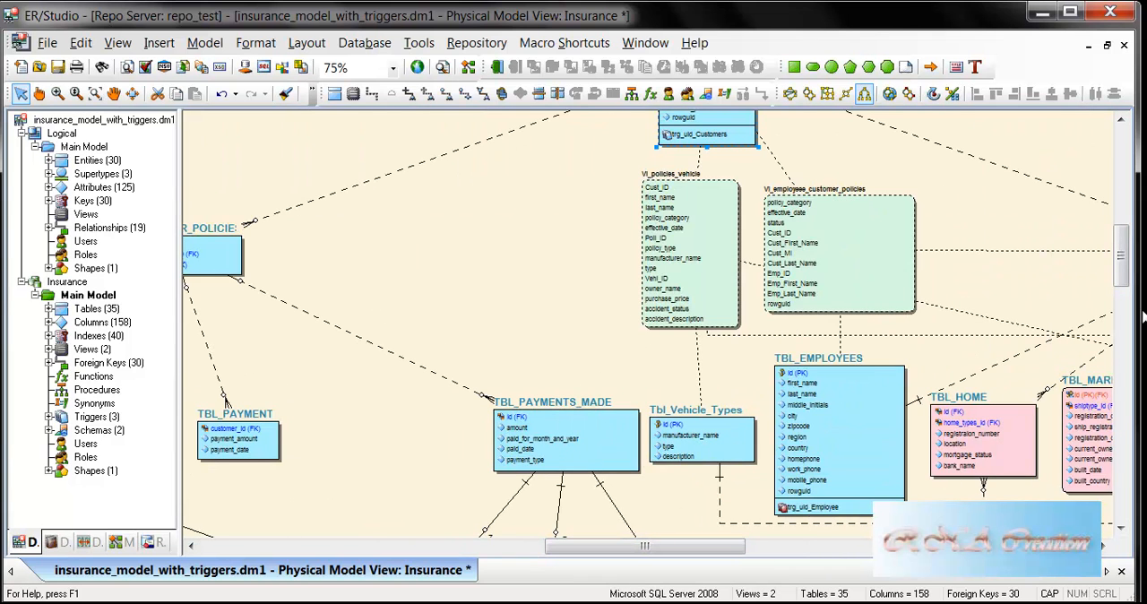
pyautogui.scroll(-3)
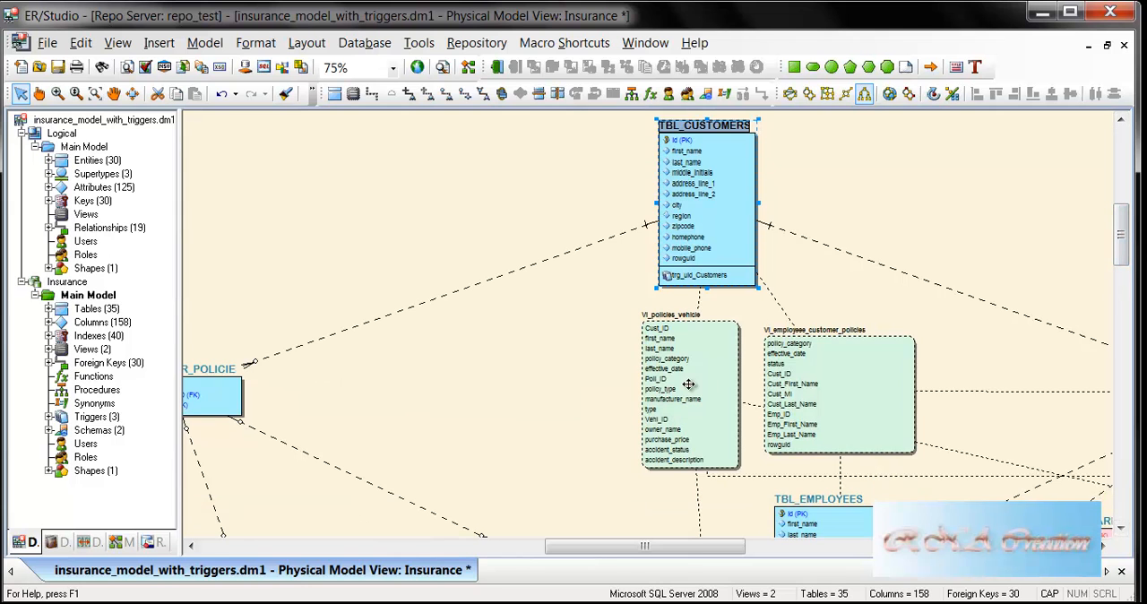
pyautogui.click(839, 330)
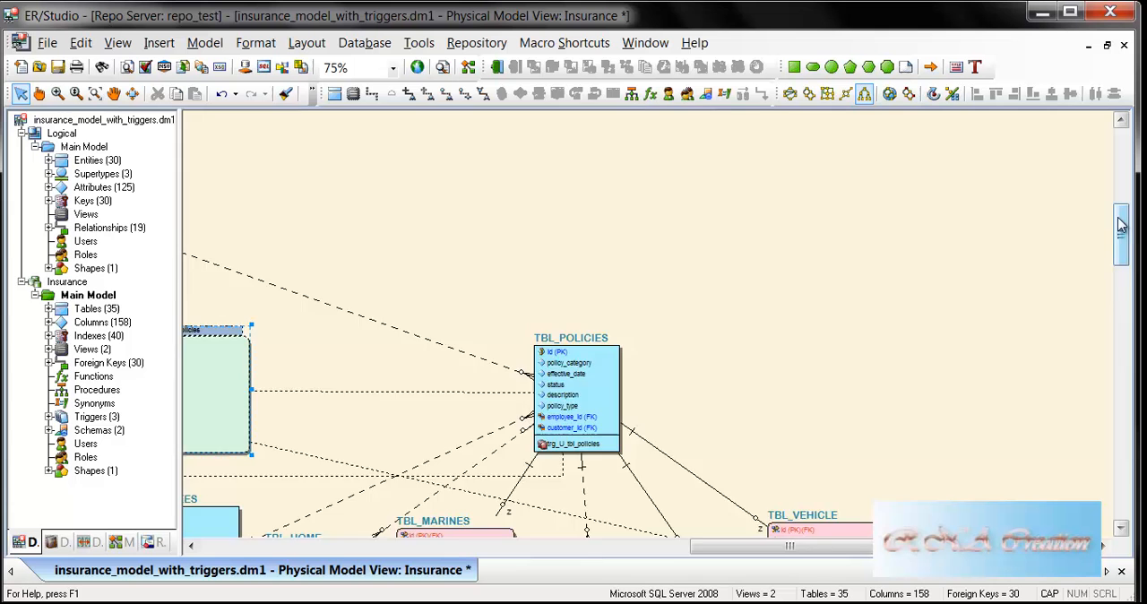
pyautogui.scroll(-3)
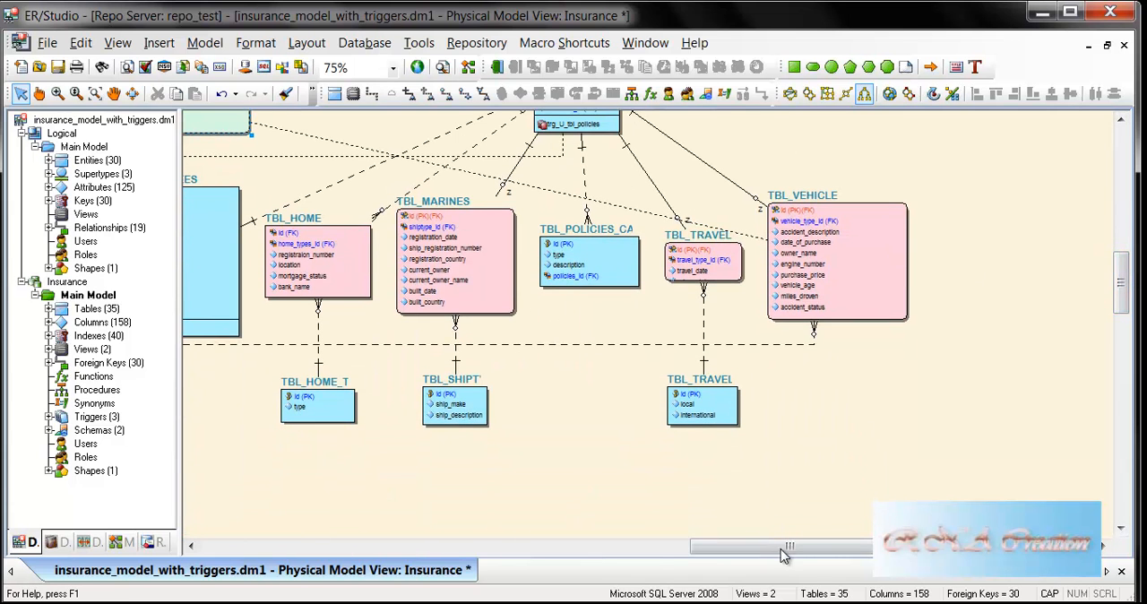
pyautogui.moveTo(789, 545); pyautogui.dragTo(426, 545)
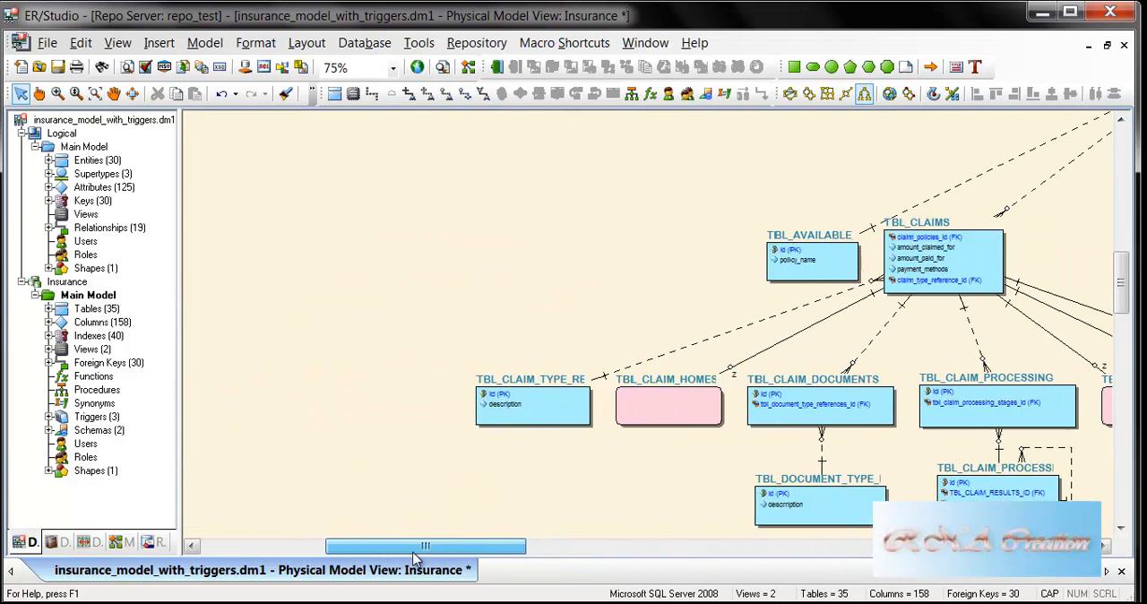
pyautogui.moveTo(427, 545); pyautogui.dragTo(398, 545)
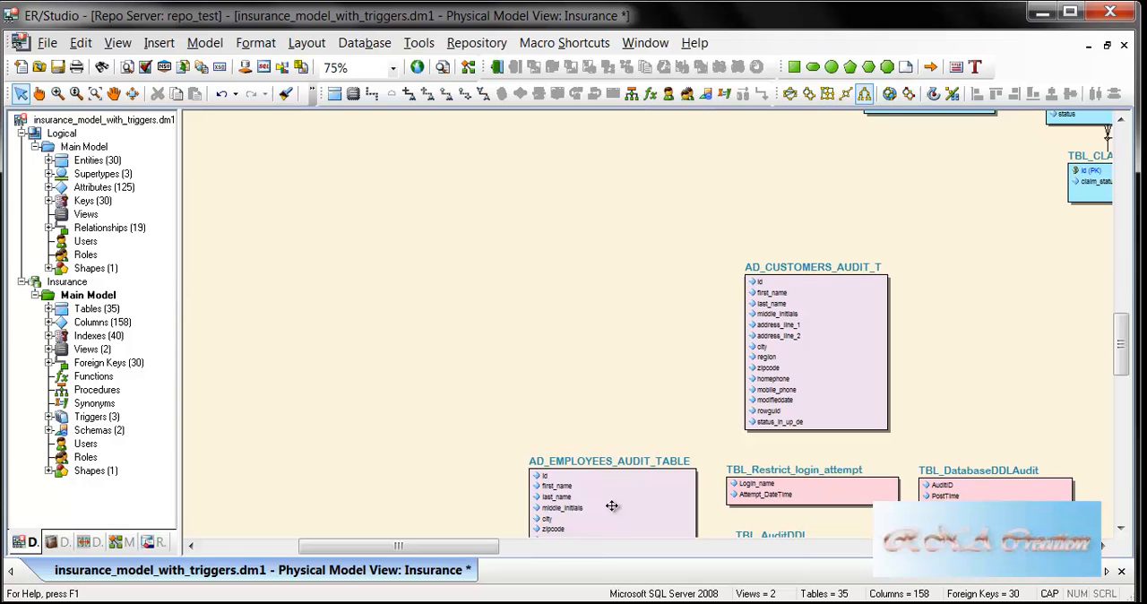
pyautogui.moveTo(735, 382)
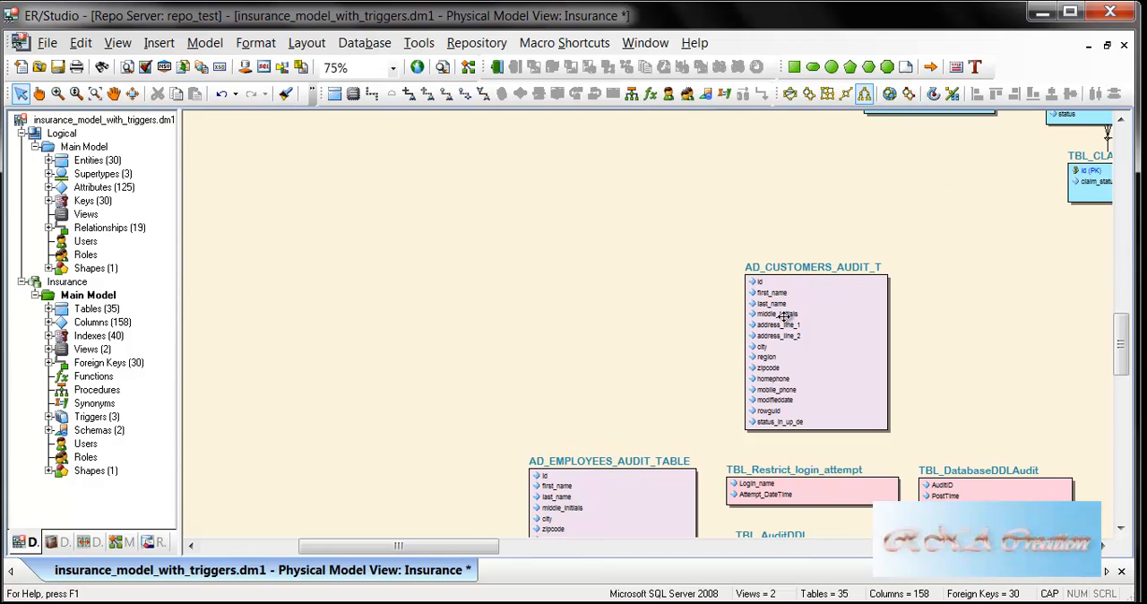
pyautogui.moveTo(950, 199)
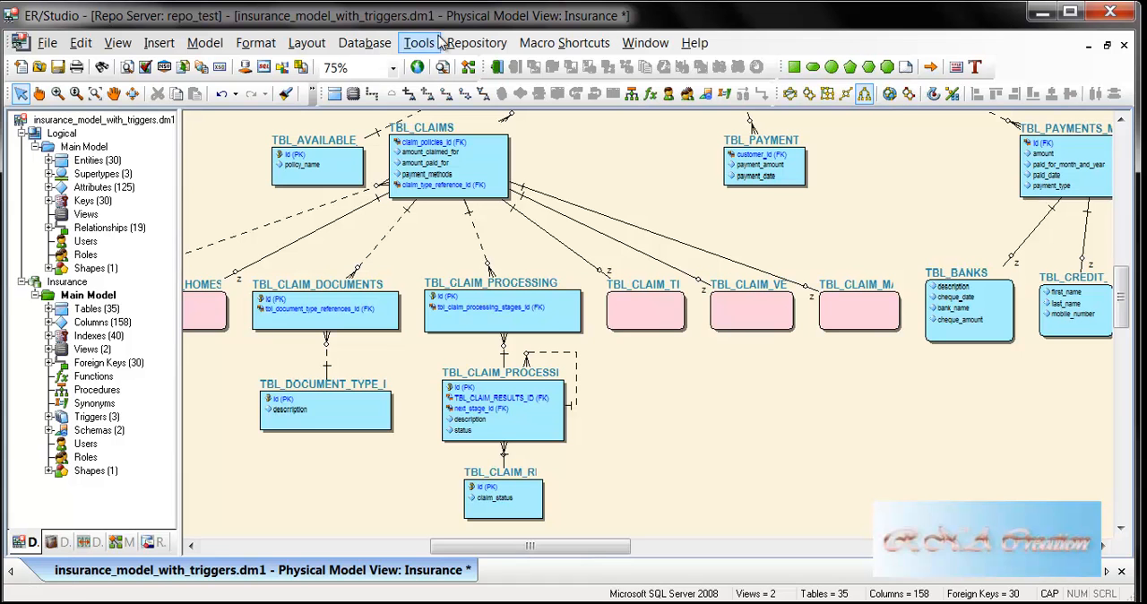
# Start Generate Database set to generate objects over a Windows-authenticated SQL Server connection, and continue
pyautogui.click(364, 43)
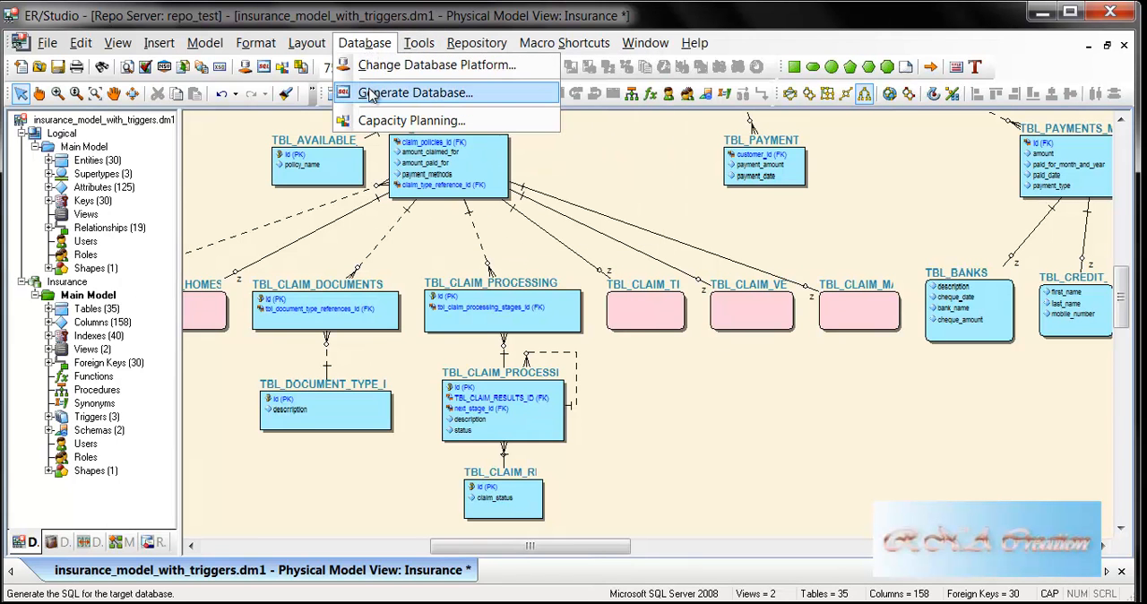
pyautogui.click(412, 93)
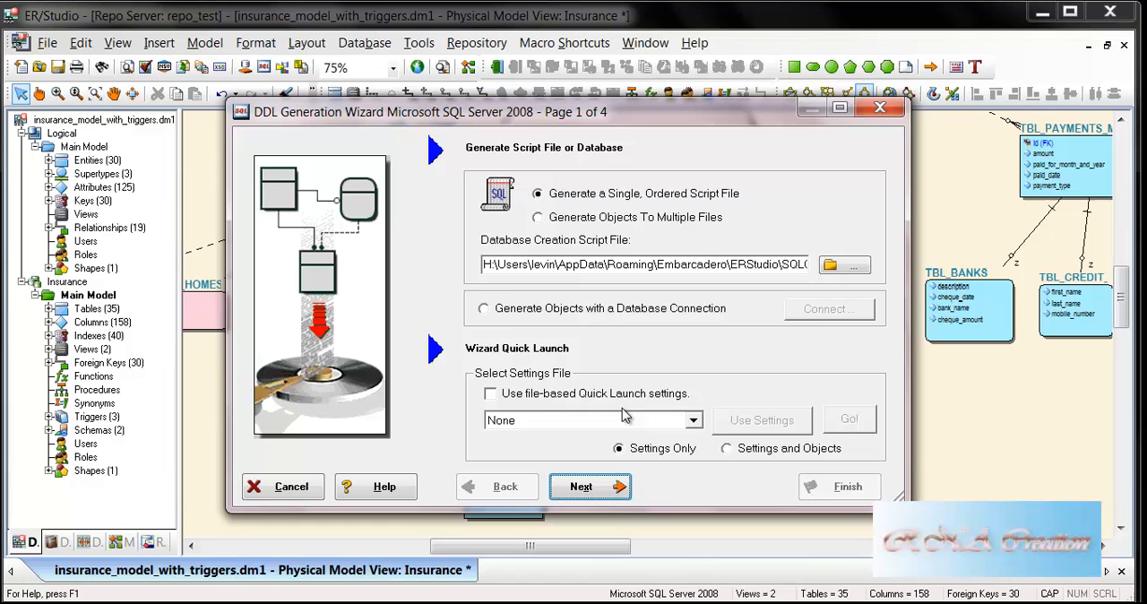
pyautogui.click(828, 308)
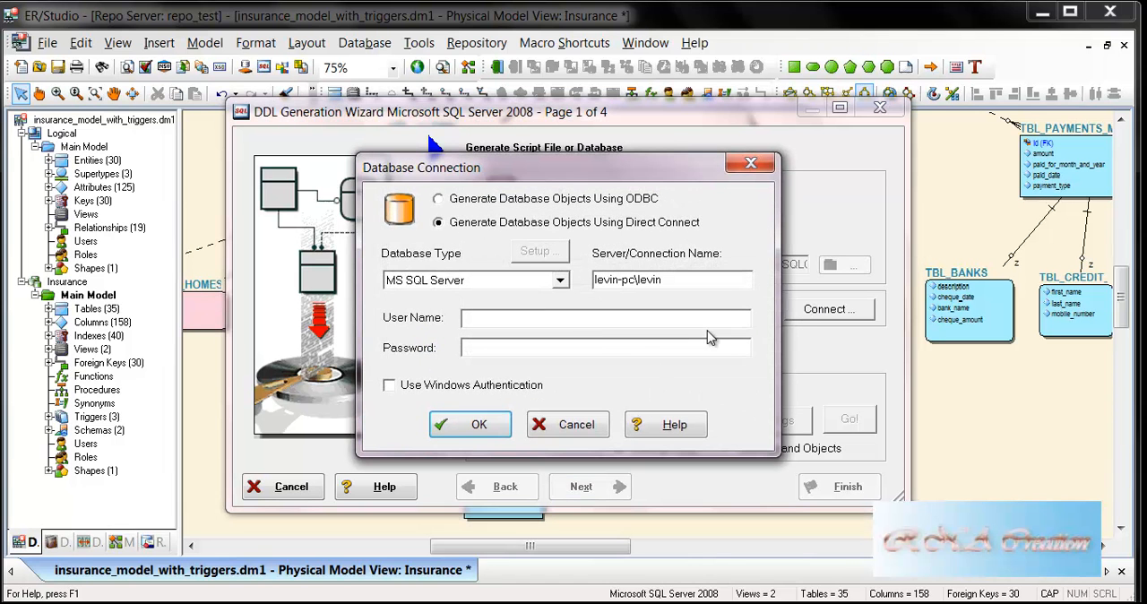
pyautogui.click(391, 385)
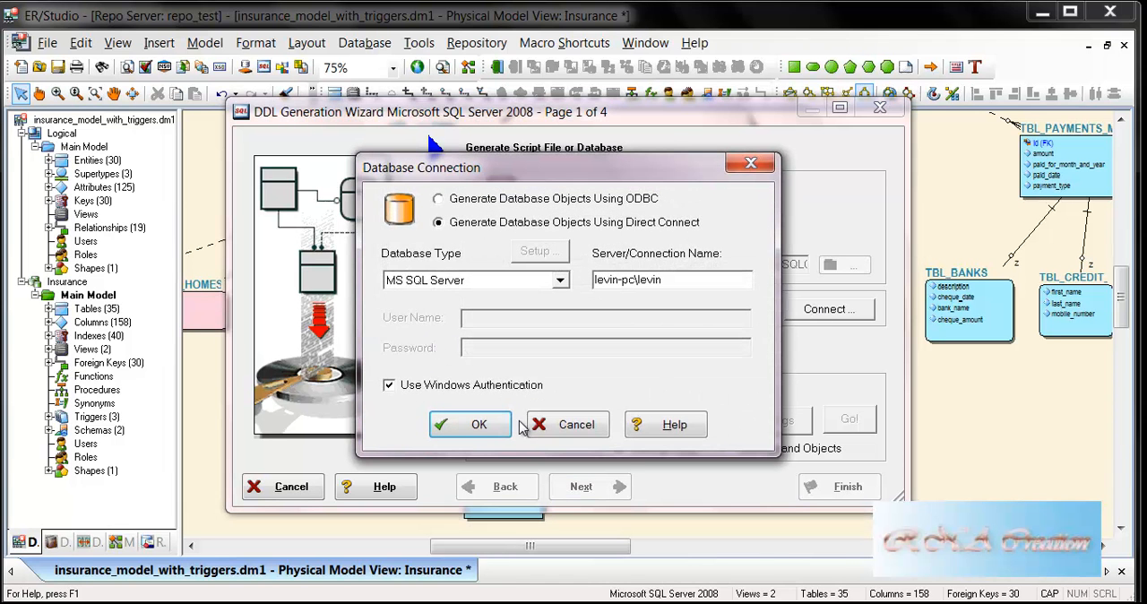
pyautogui.click(470, 423)
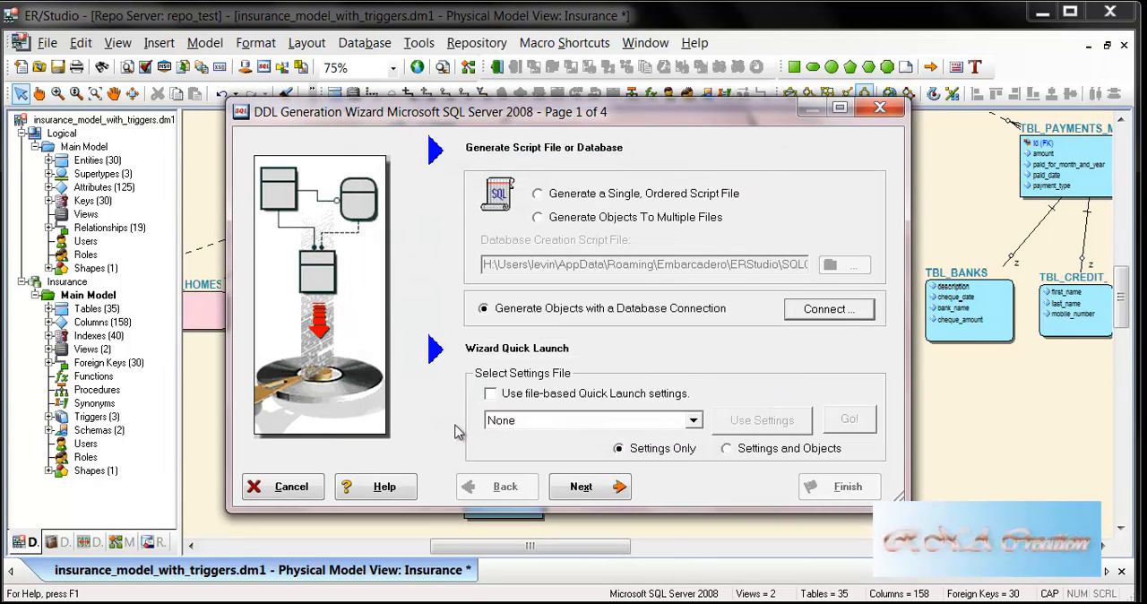
pyautogui.click(580, 486)
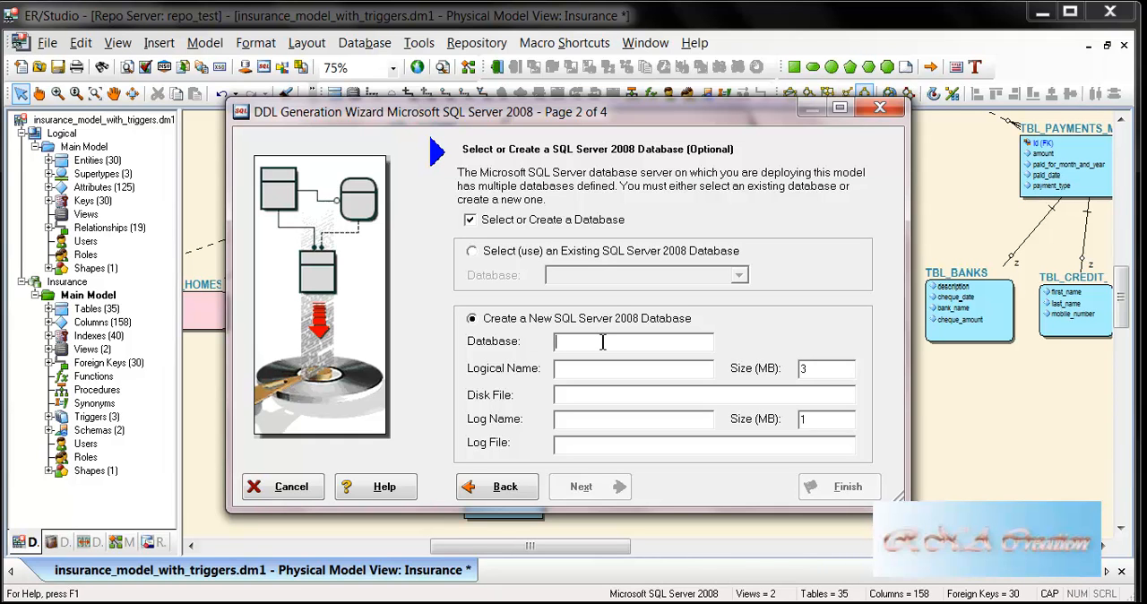
# Name the new SQL Server 2008 database insurance_physical and proceed to object selection
pyautogui.click(634, 341)
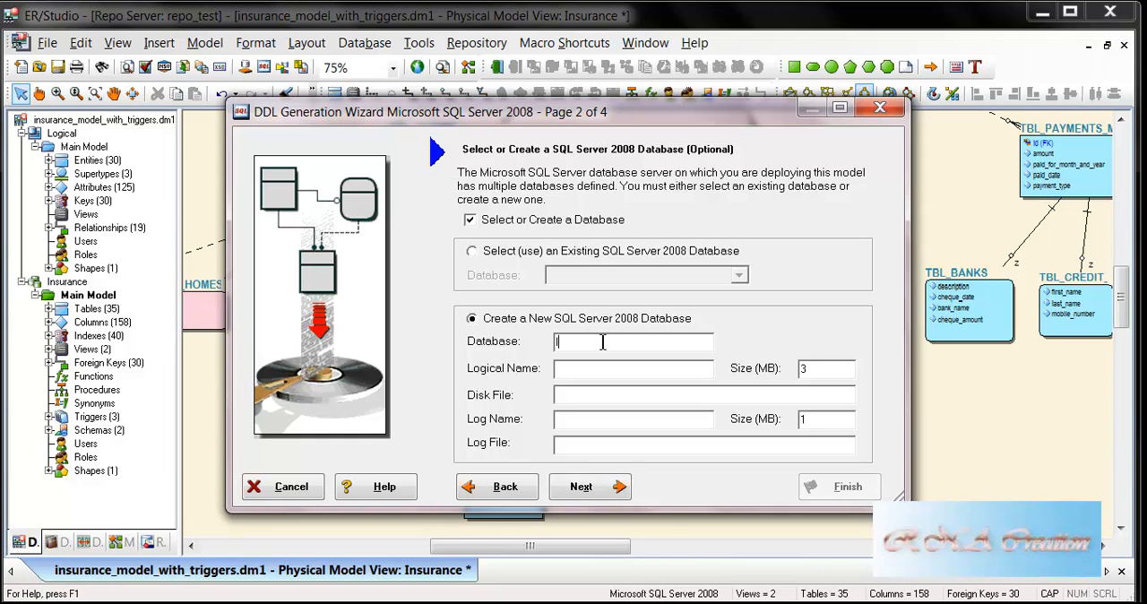
pyautogui.write('insura')
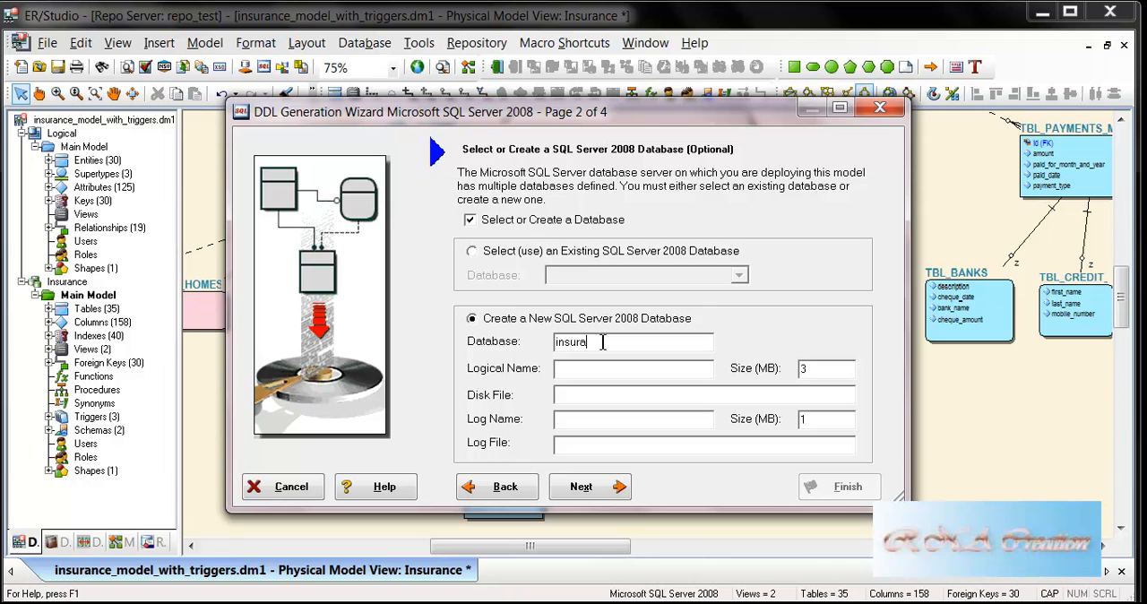
pyautogui.write('nce')
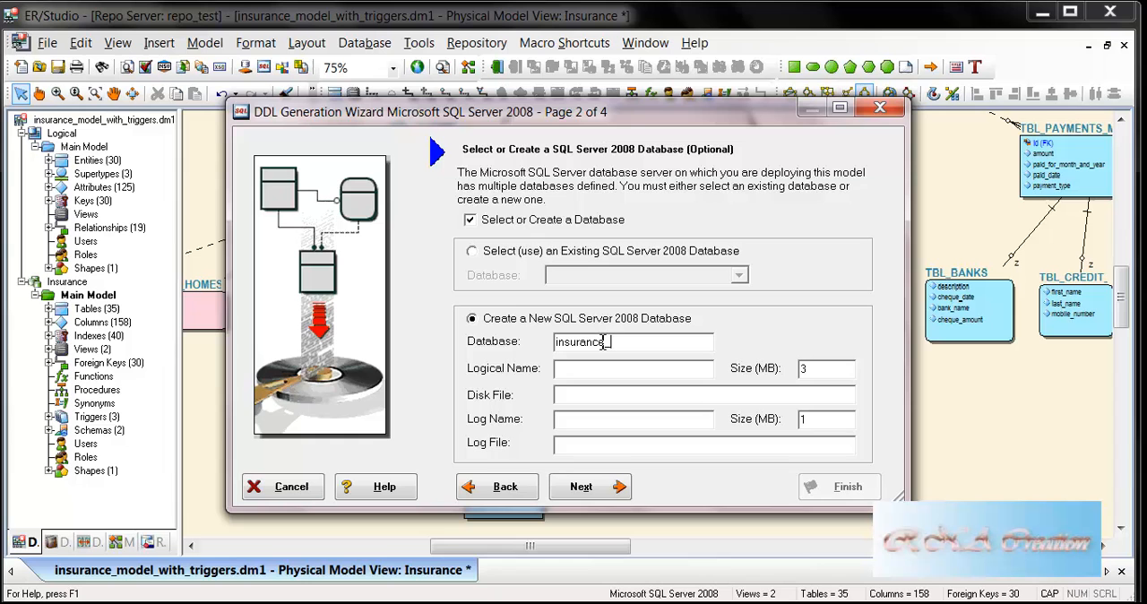
pyautogui.write('_p')
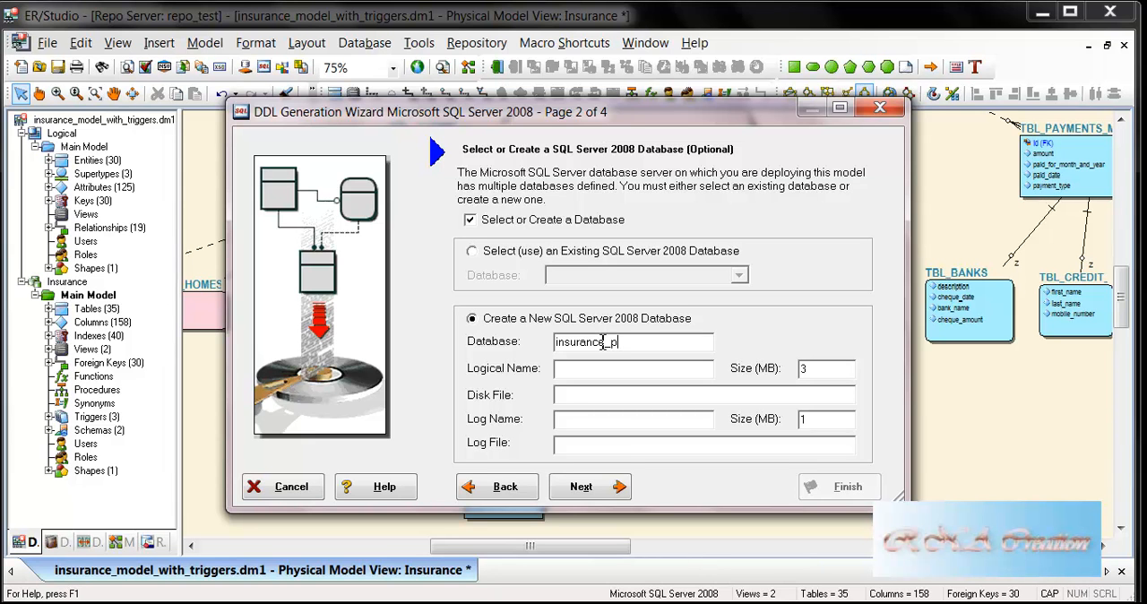
pyautogui.write('hysical')
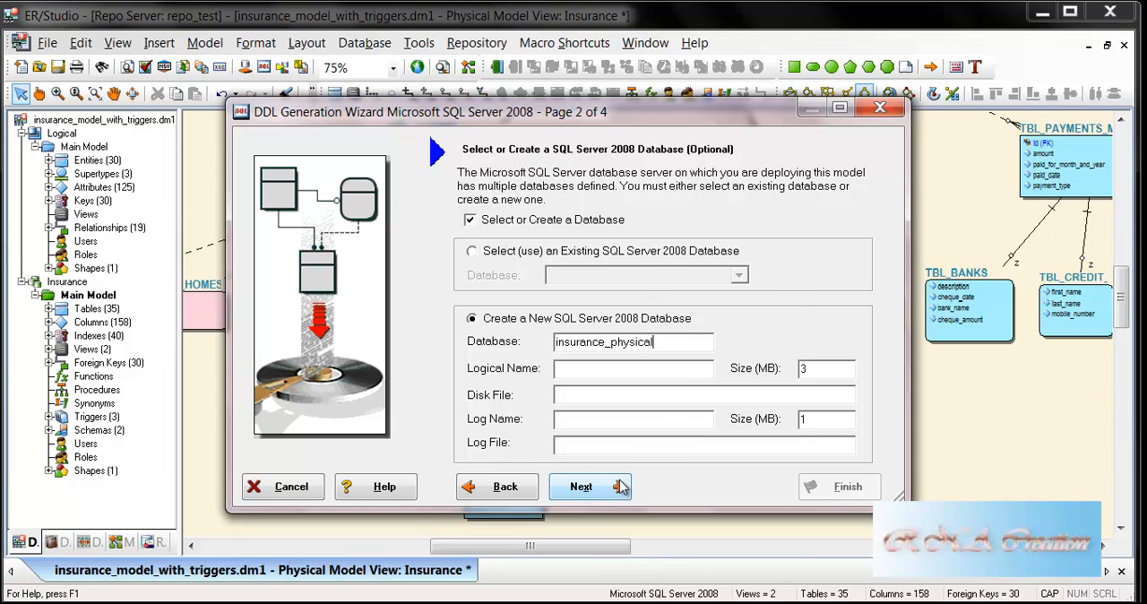
pyautogui.click(581, 487)
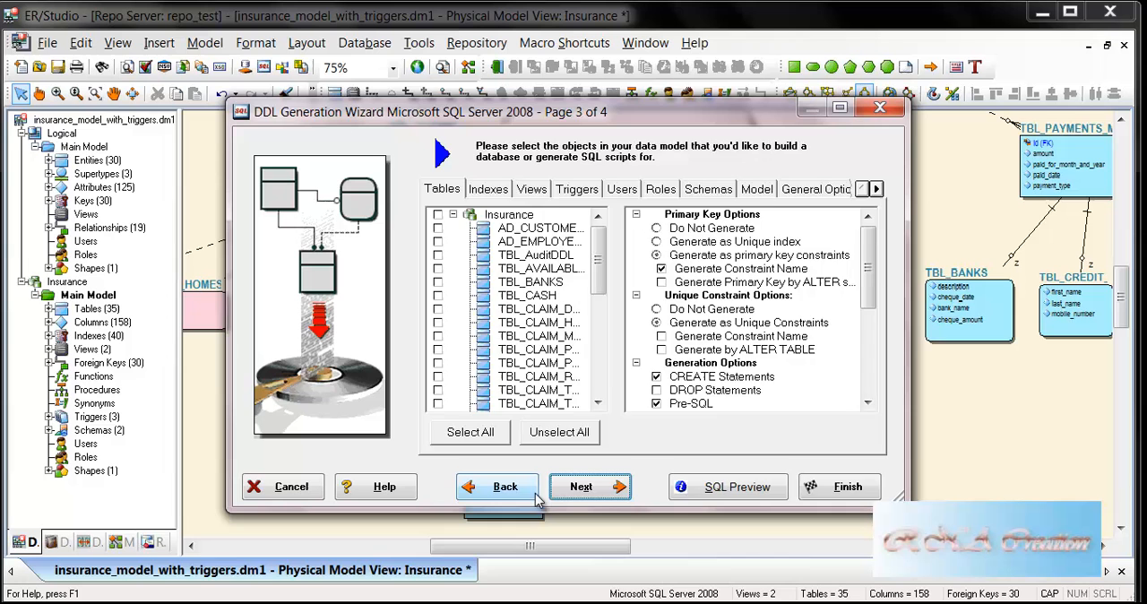
pyautogui.click(496, 485)
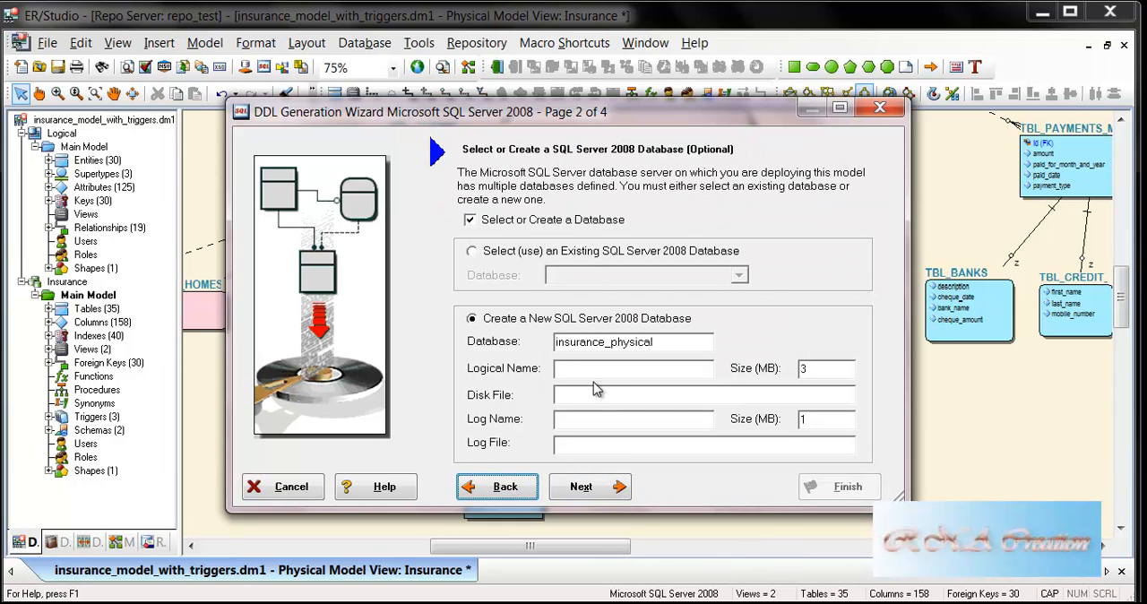
pyautogui.moveTo(636, 401)
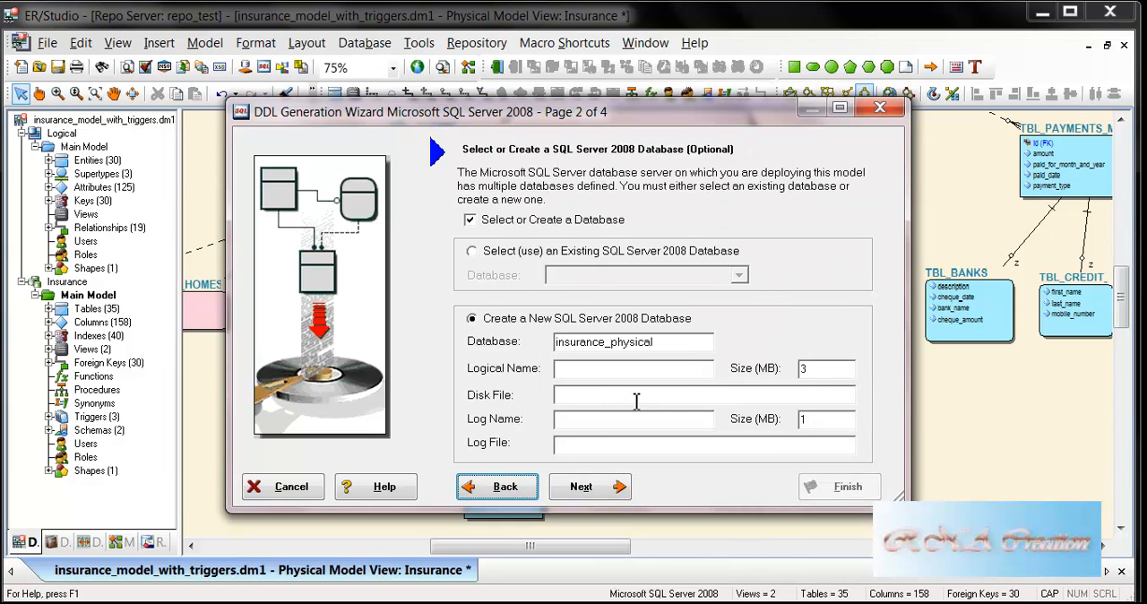
pyautogui.moveTo(581, 419)
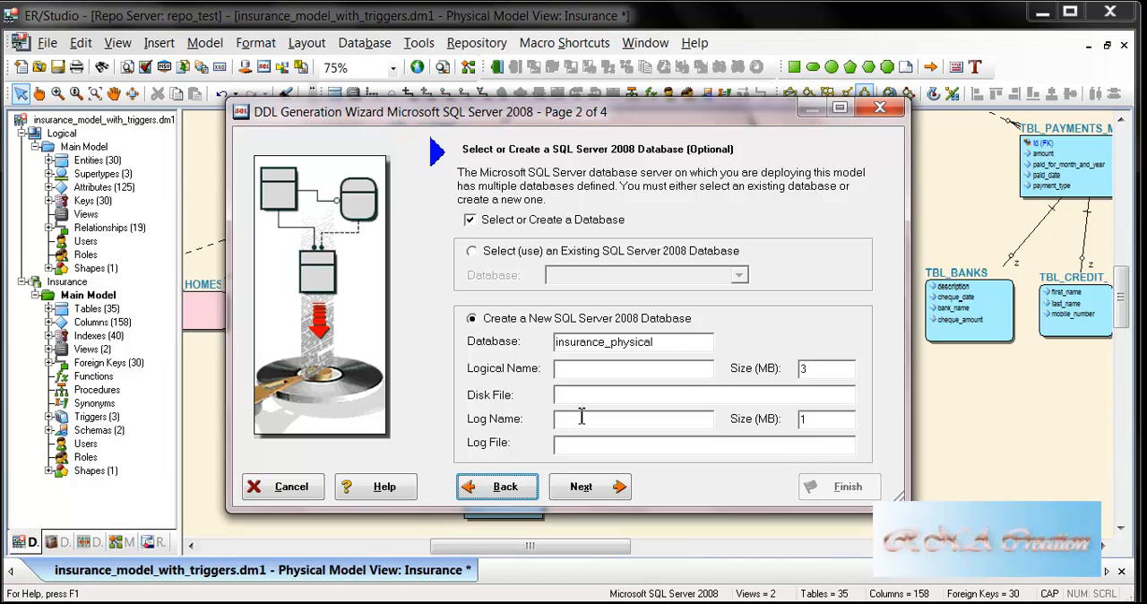
pyautogui.moveTo(591, 511)
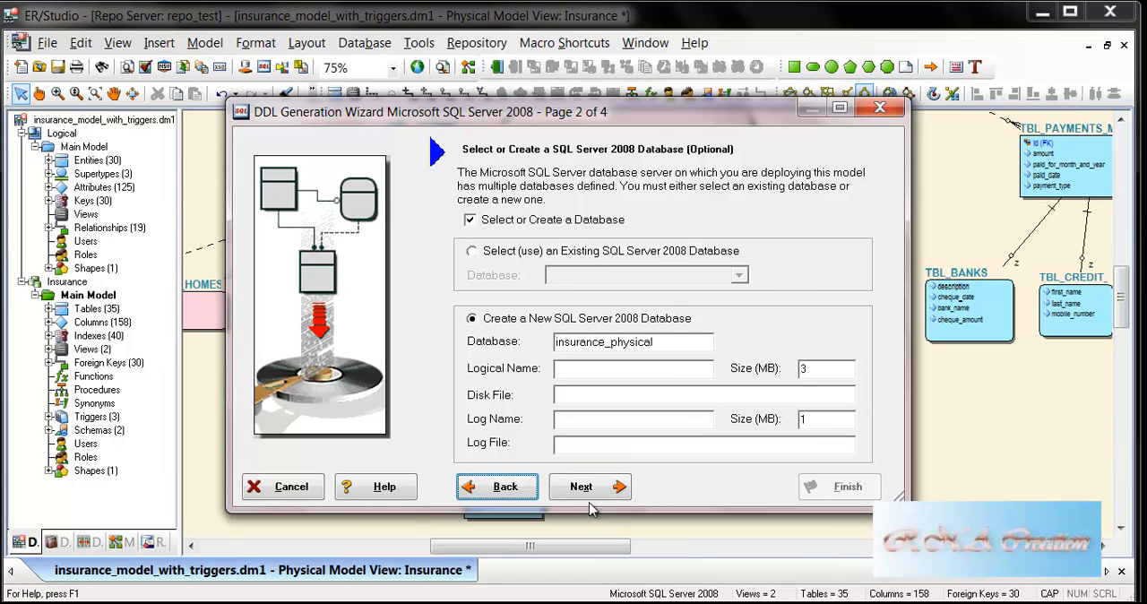
pyautogui.click(581, 488)
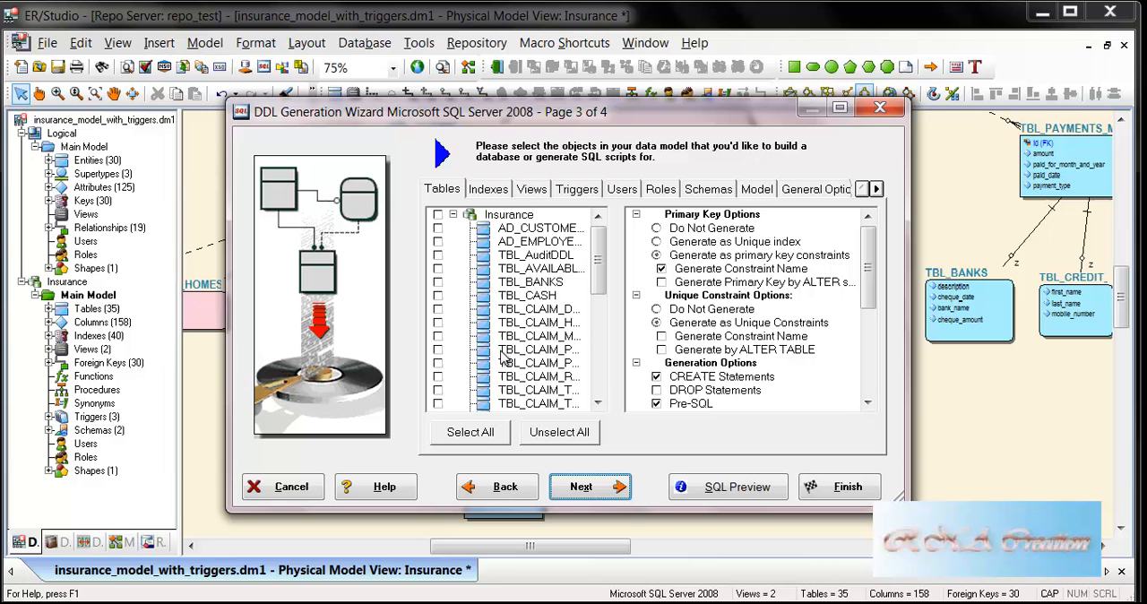
# Include all tables, both views and all three triggers, with DROP statements for triggers
pyautogui.click(470, 432)
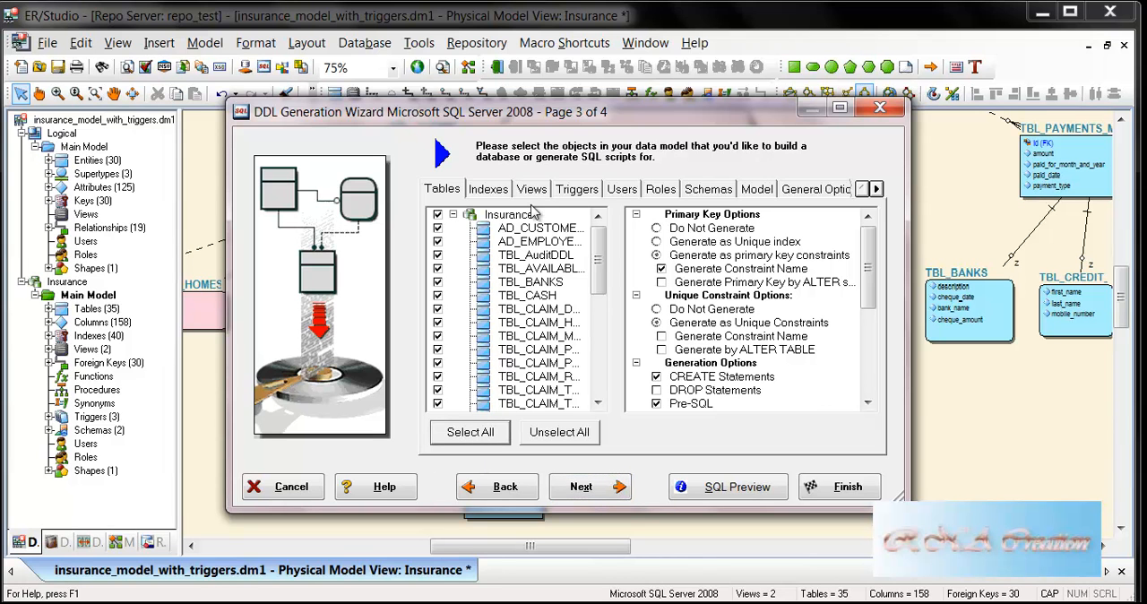
pyautogui.click(488, 190)
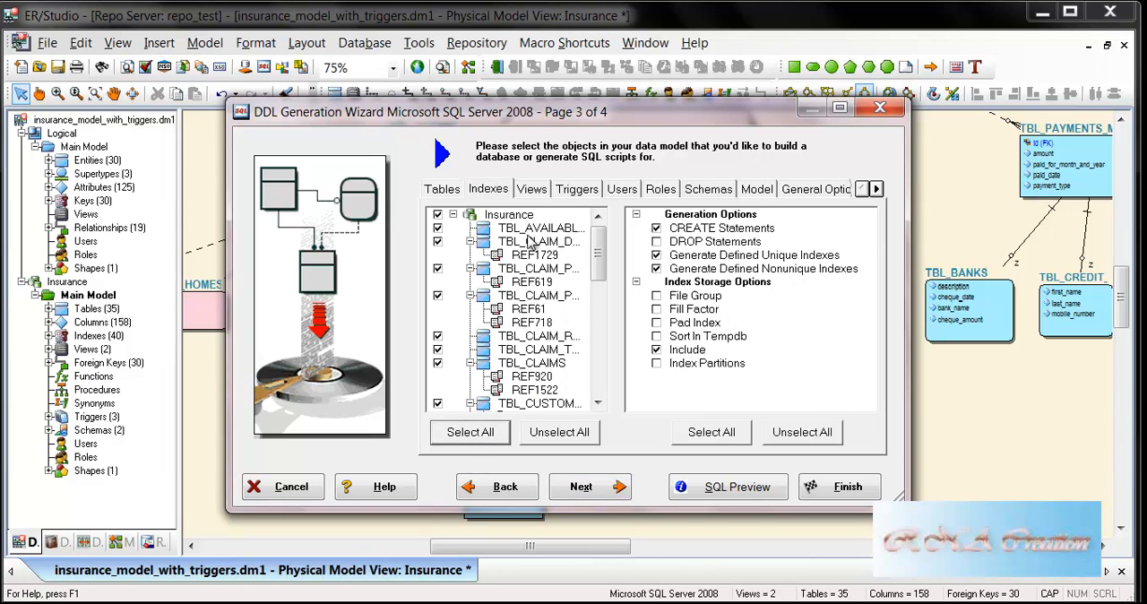
pyautogui.click(530, 190)
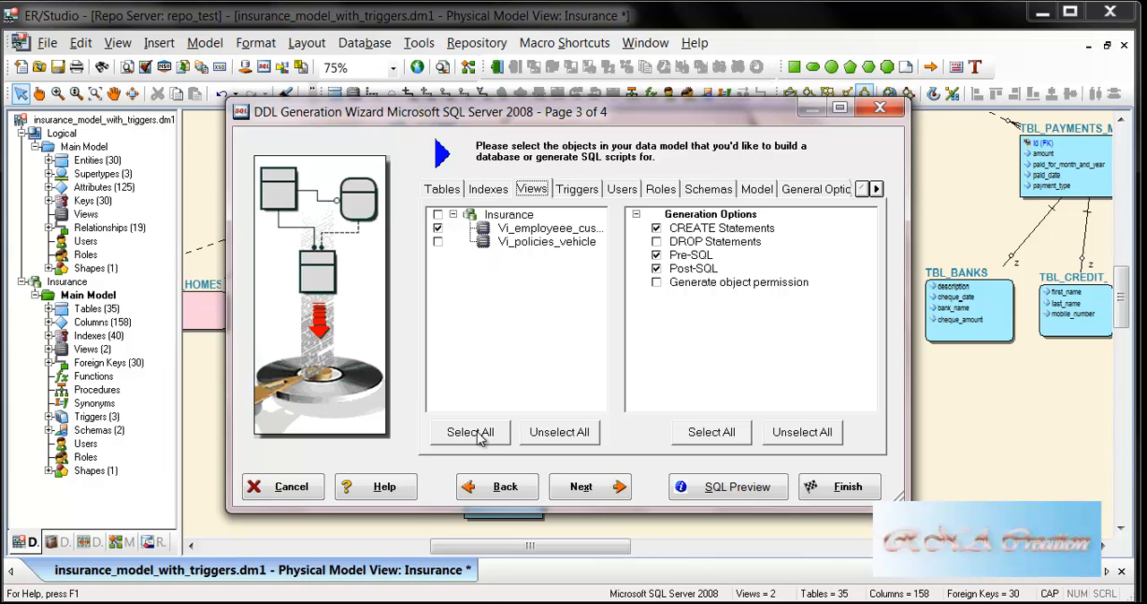
pyautogui.click(470, 432)
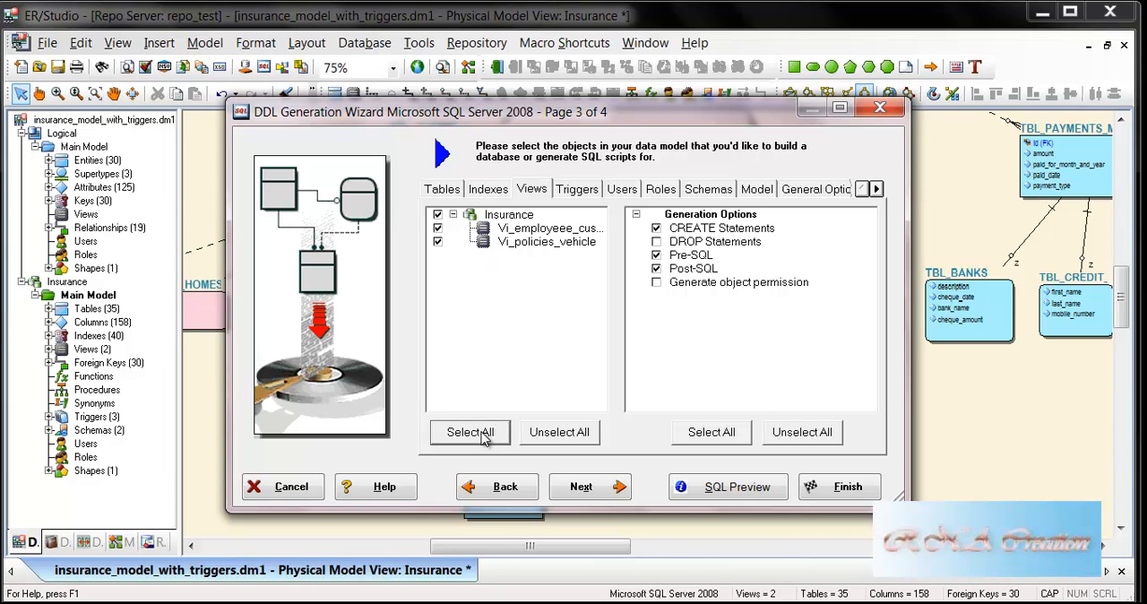
pyautogui.click(577, 190)
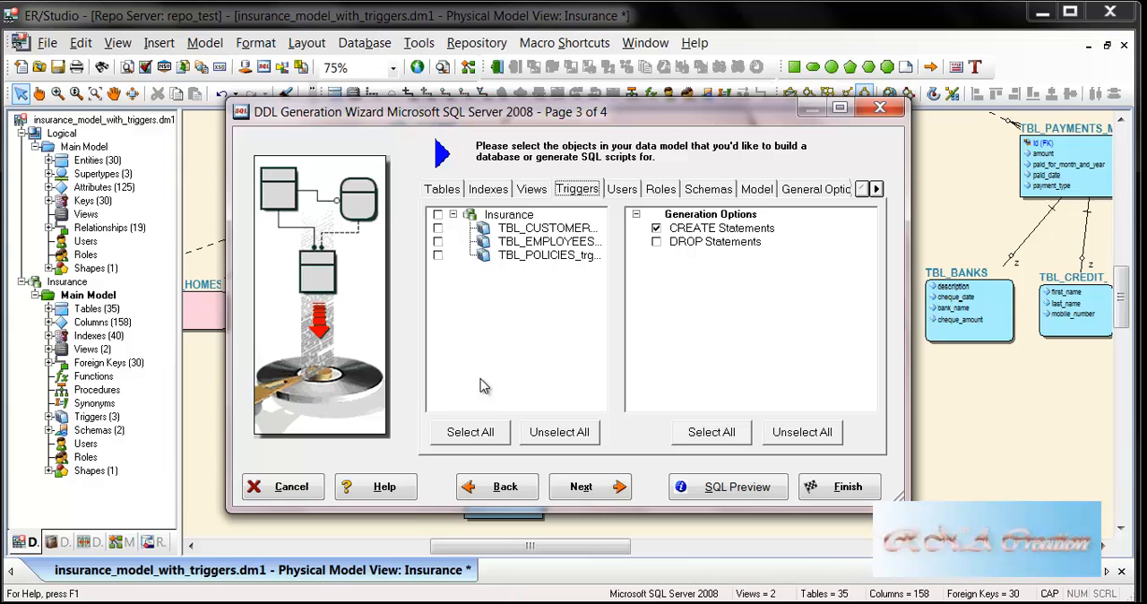
pyautogui.click(470, 431)
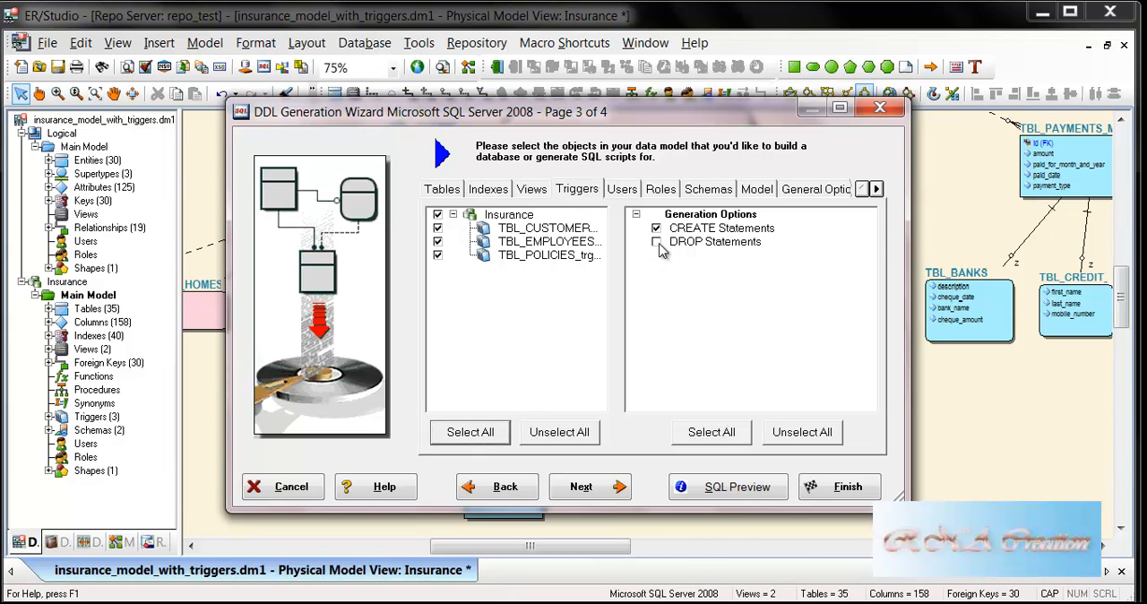
pyautogui.click(656, 242)
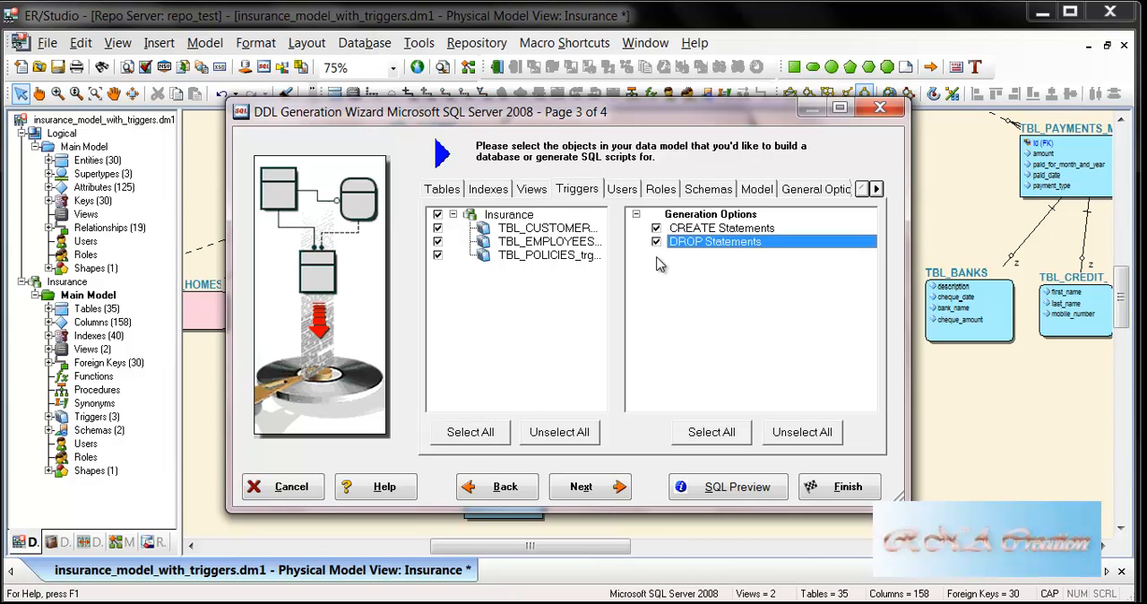
# Review the Users, Schemas and pre/post SQL pages, exclude schemas, and proceed to the summary
pyautogui.click(622, 188)
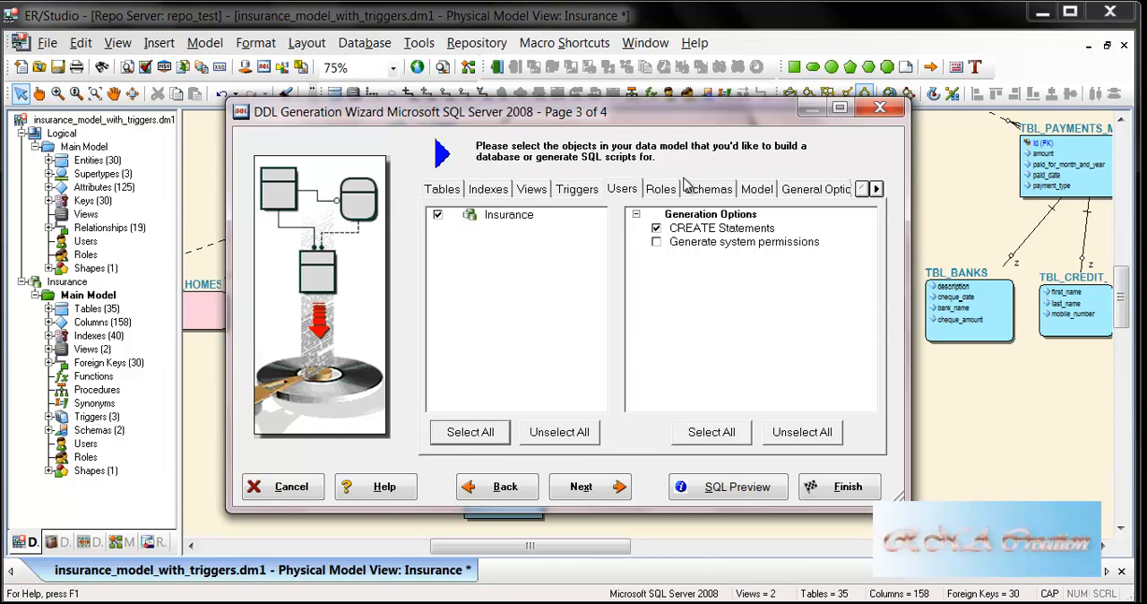
pyautogui.click(708, 190)
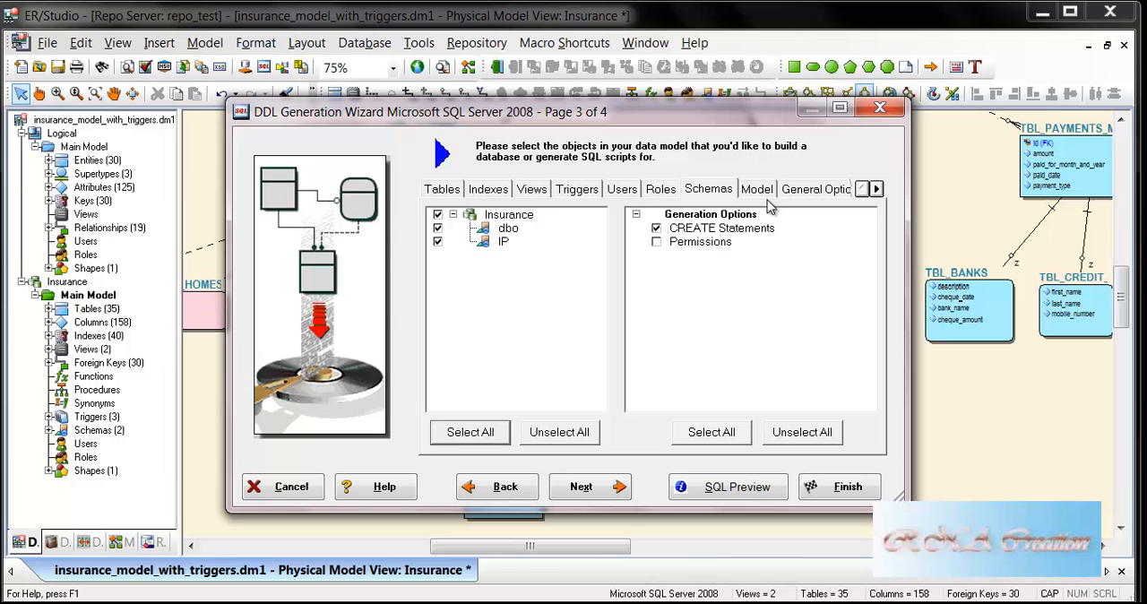
pyautogui.click(757, 190)
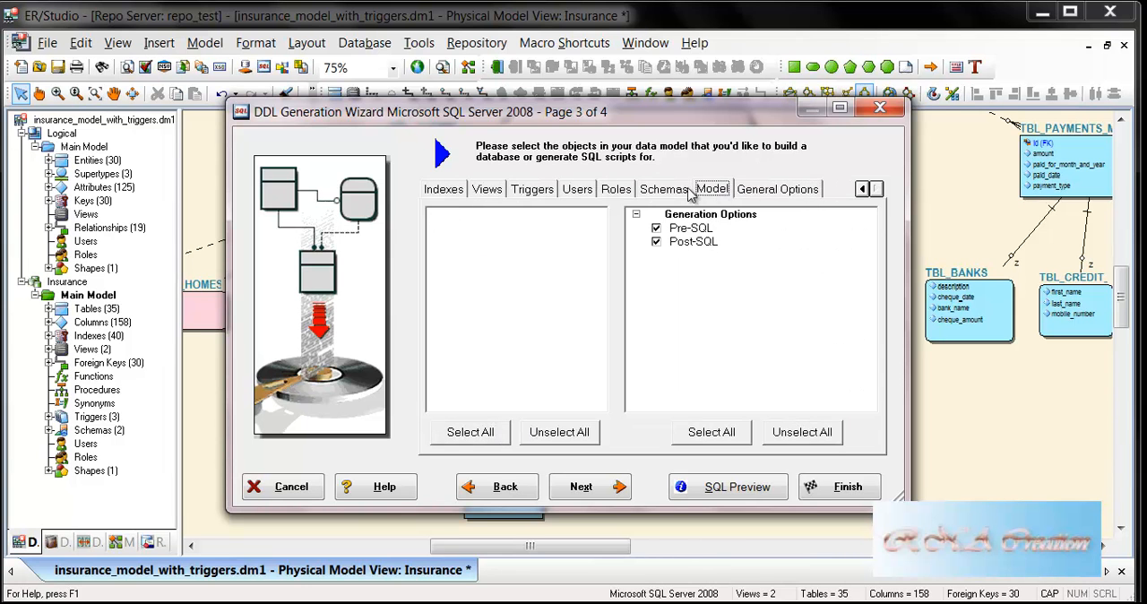
pyautogui.click(664, 190)
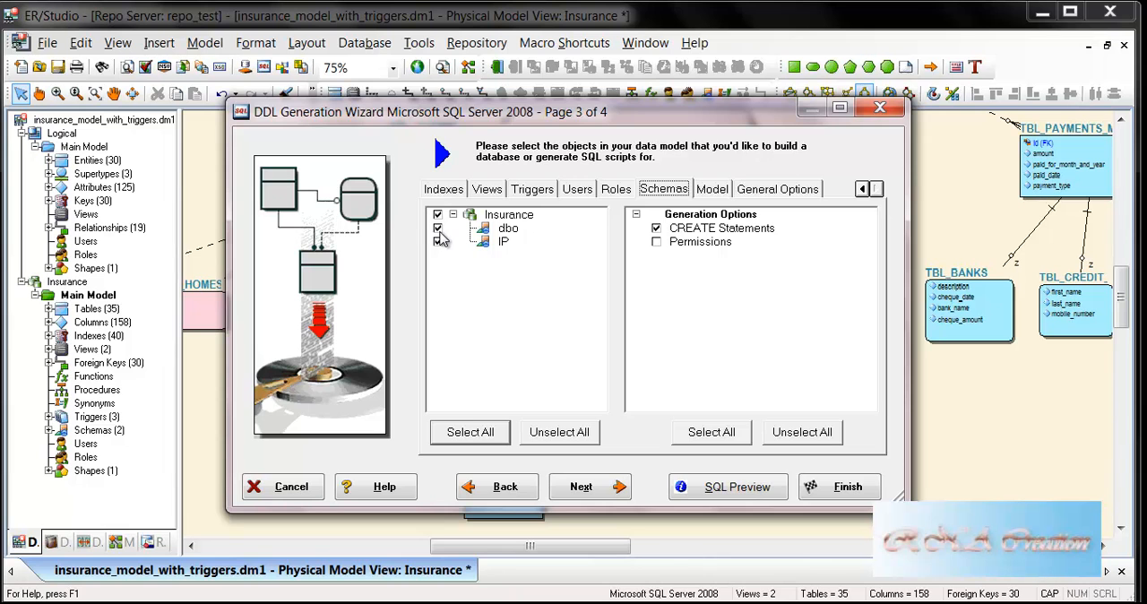
pyautogui.click(509, 227)
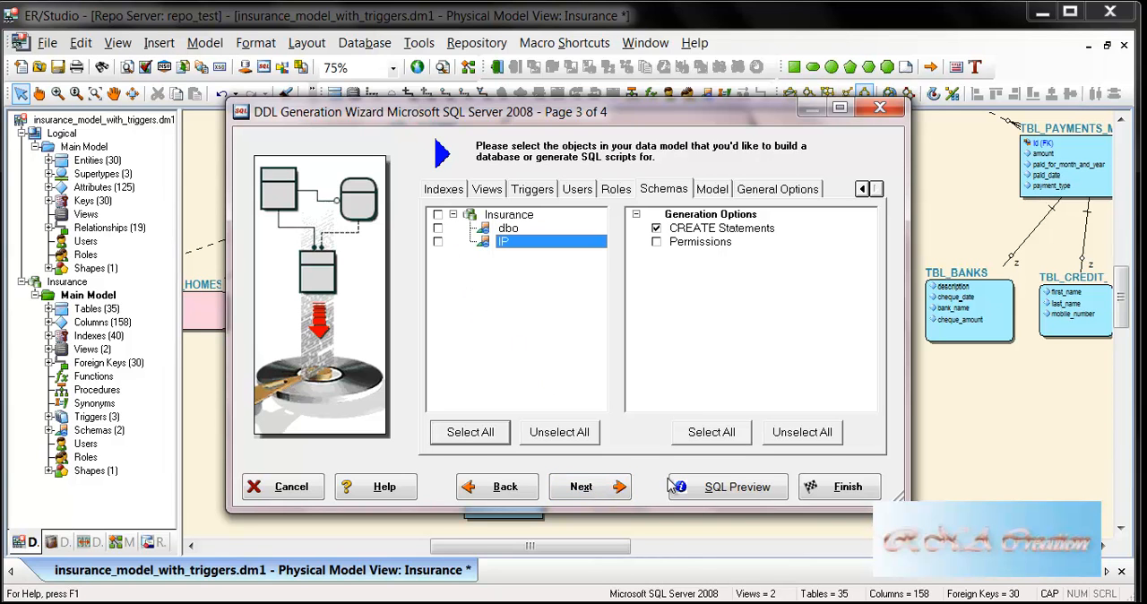
pyautogui.moveTo(488, 451)
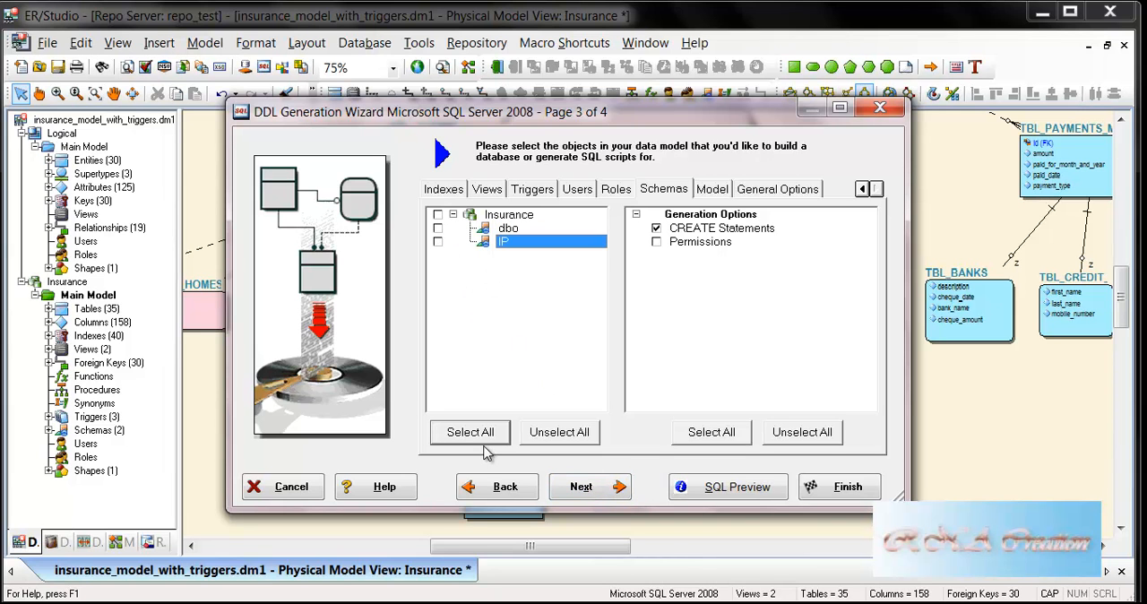
pyautogui.click(580, 488)
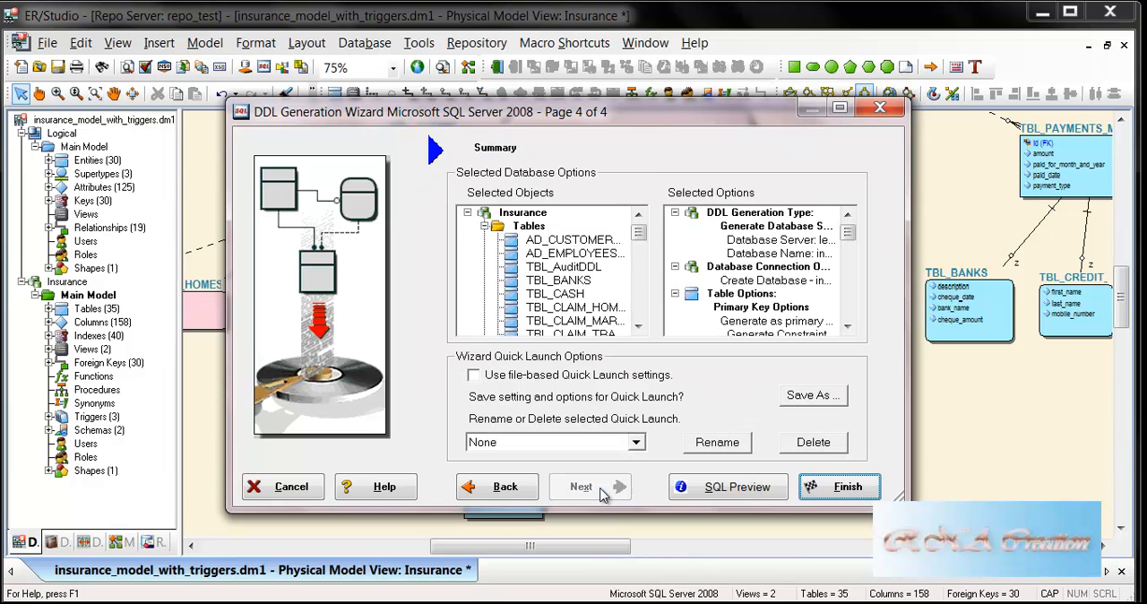
# Preview and scroll through the generated SQL script, then close the preview
pyautogui.click(727, 488)
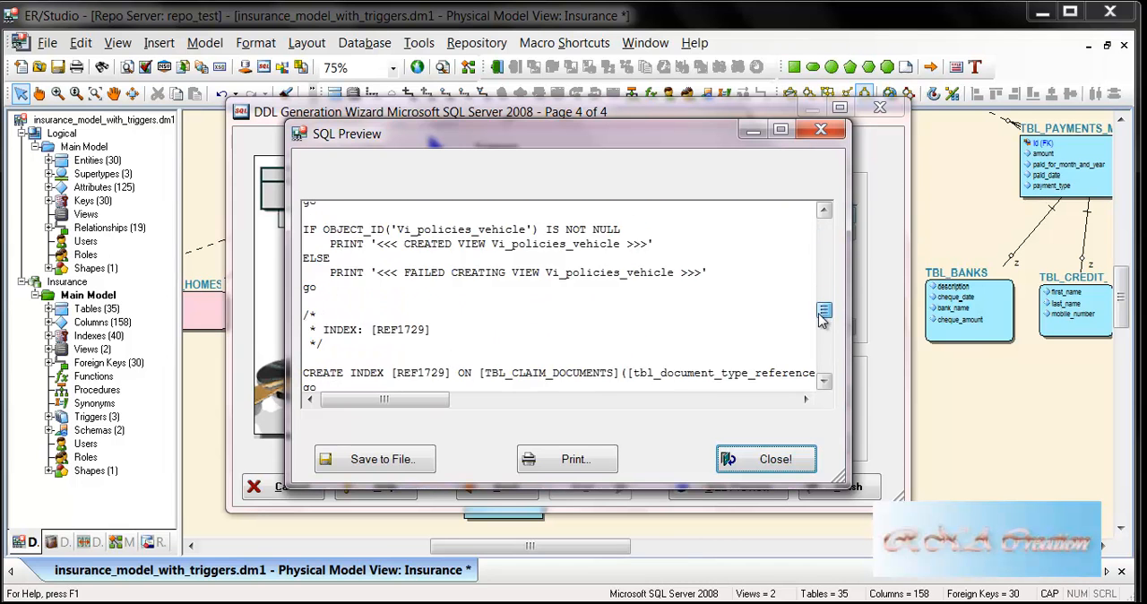
pyautogui.scroll(-3)
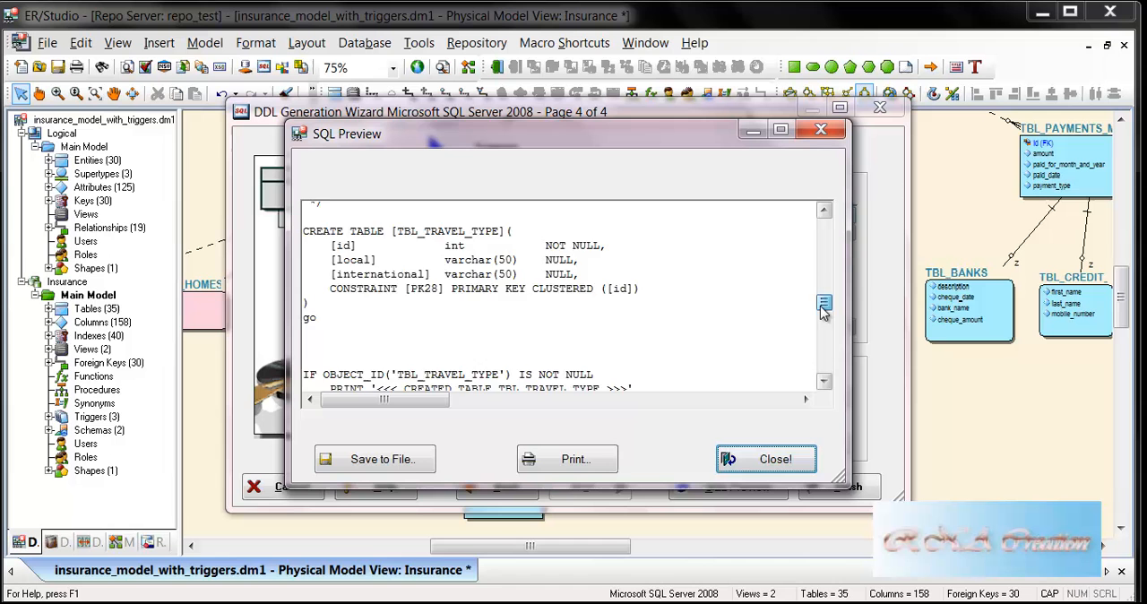
pyautogui.scroll(-3)
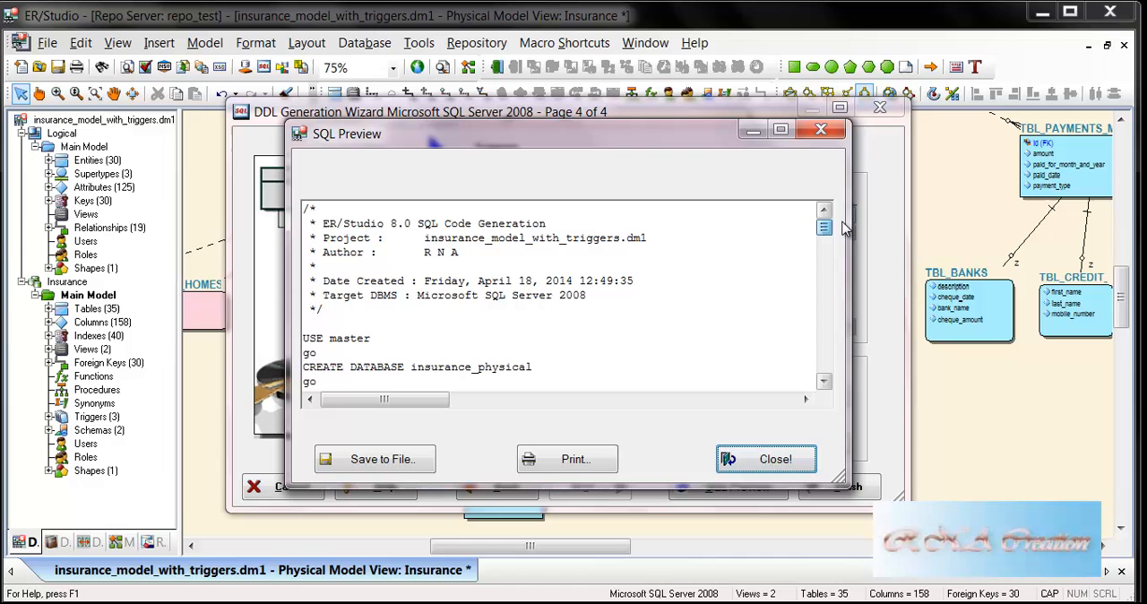
pyautogui.scroll(-3)
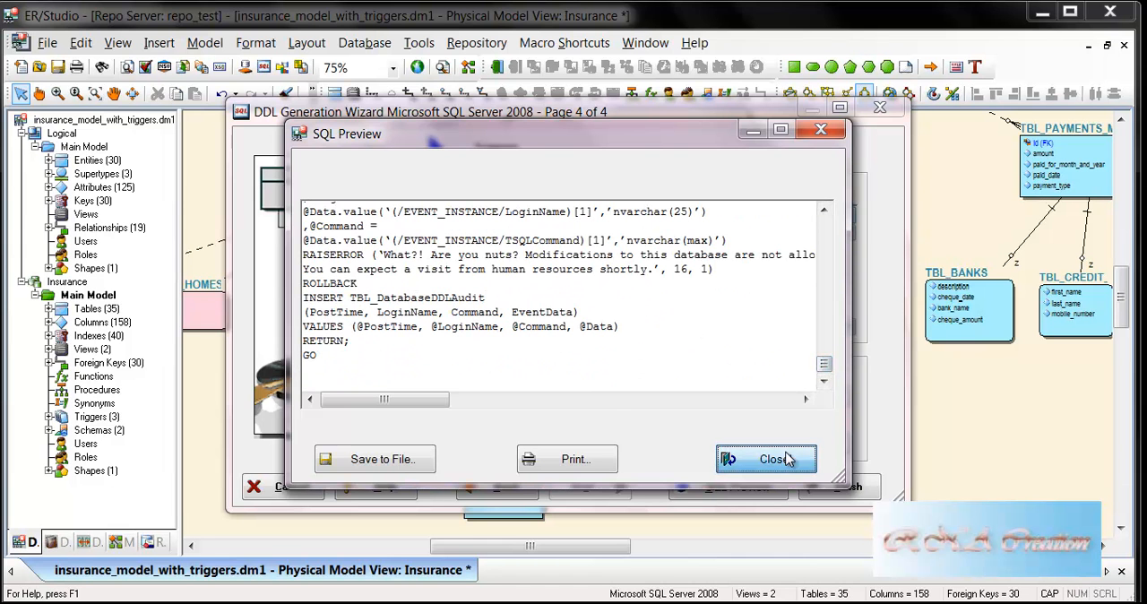
pyautogui.click(767, 459)
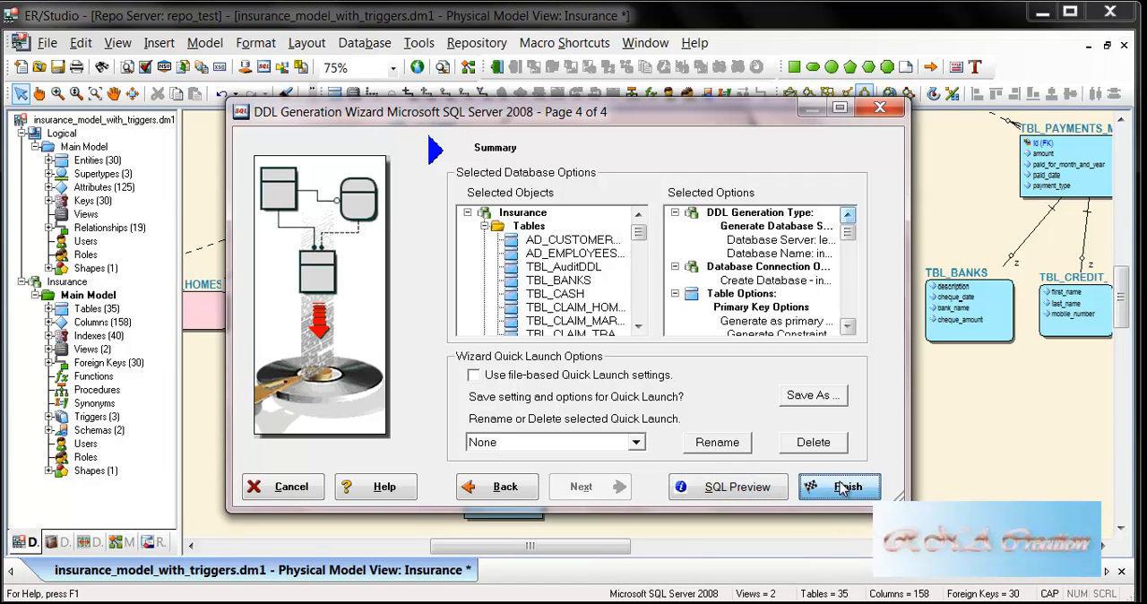
# Finish the wizard to generate the database and dismiss the Output window
pyautogui.click(838, 487)
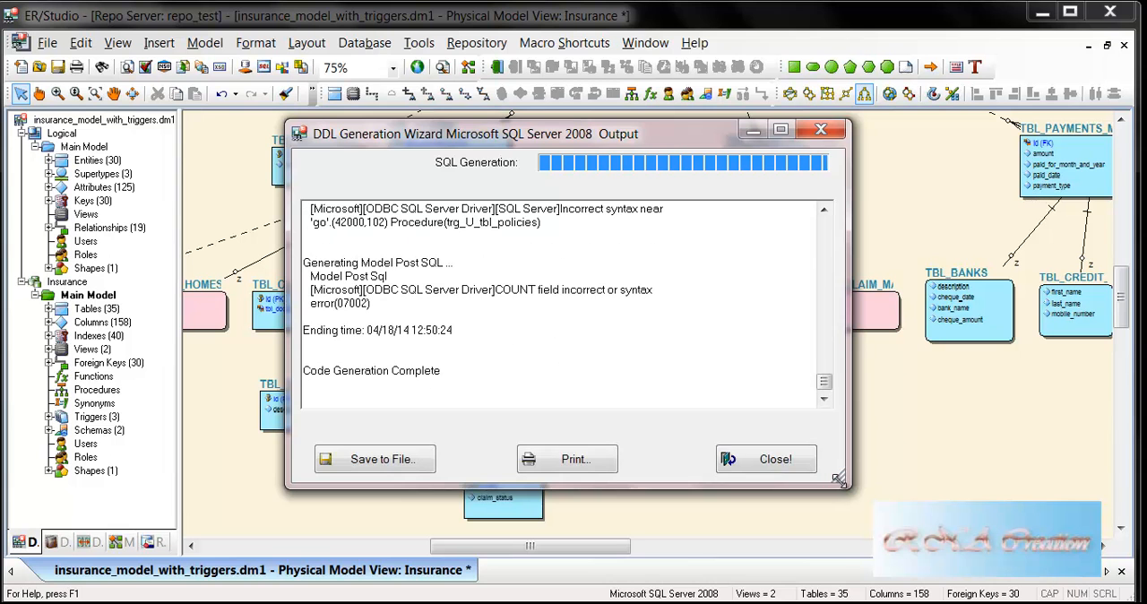
pyautogui.click(774, 459)
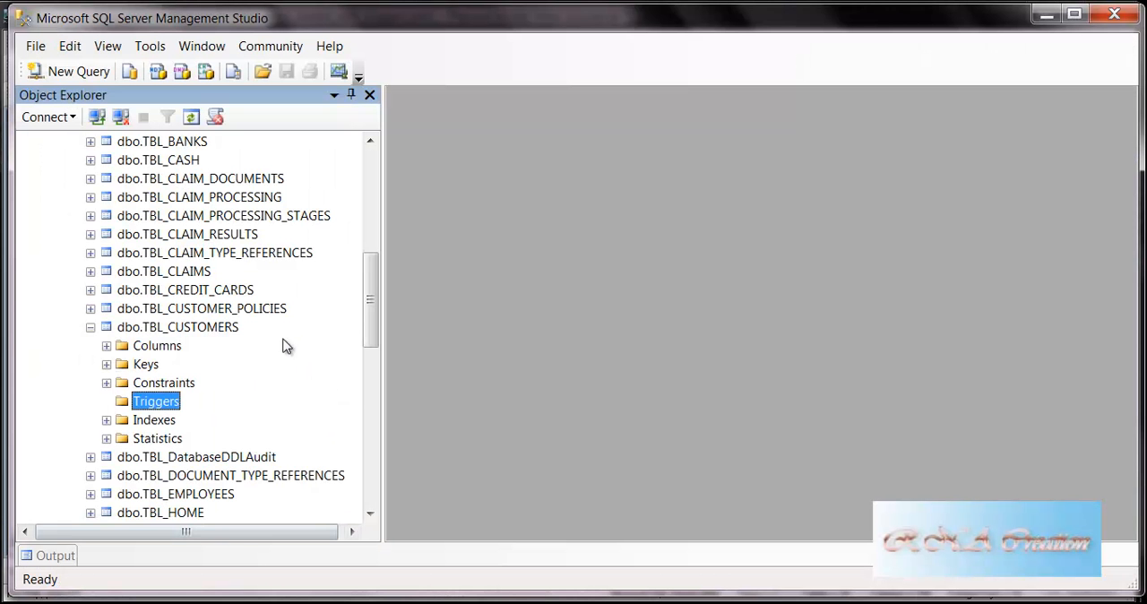
# Expand the insurance_physical database in Object Explorer and bring up its Properties
pyautogui.scroll(-3)
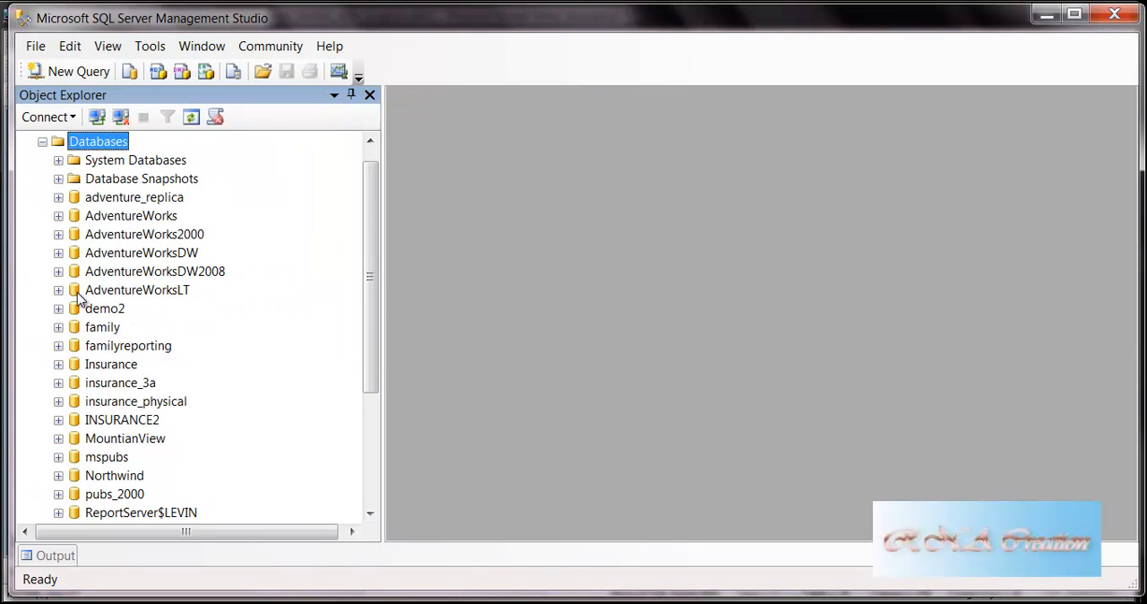
pyautogui.click(58, 346)
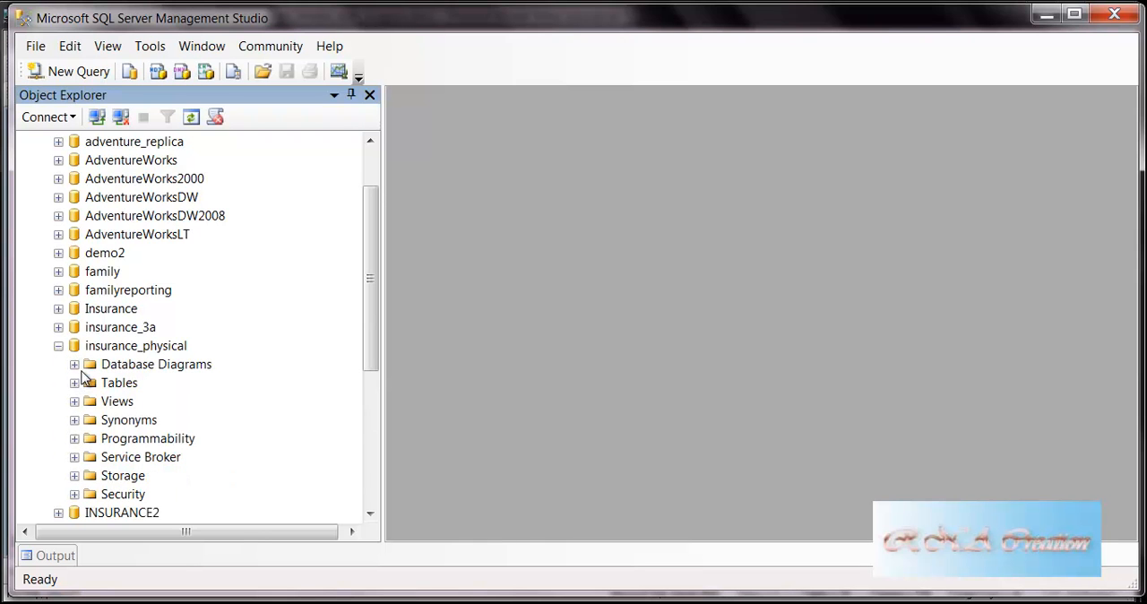
pyautogui.rightClick(136, 344)
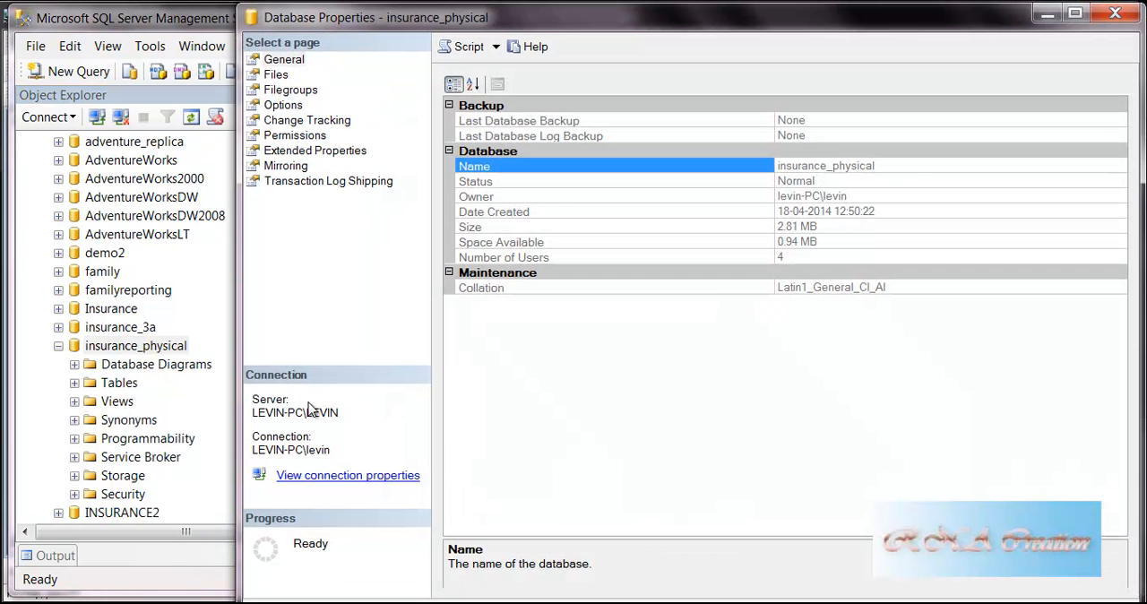
# Review the Files page listing insurance_physical's data and log files
pyautogui.click(276, 75)
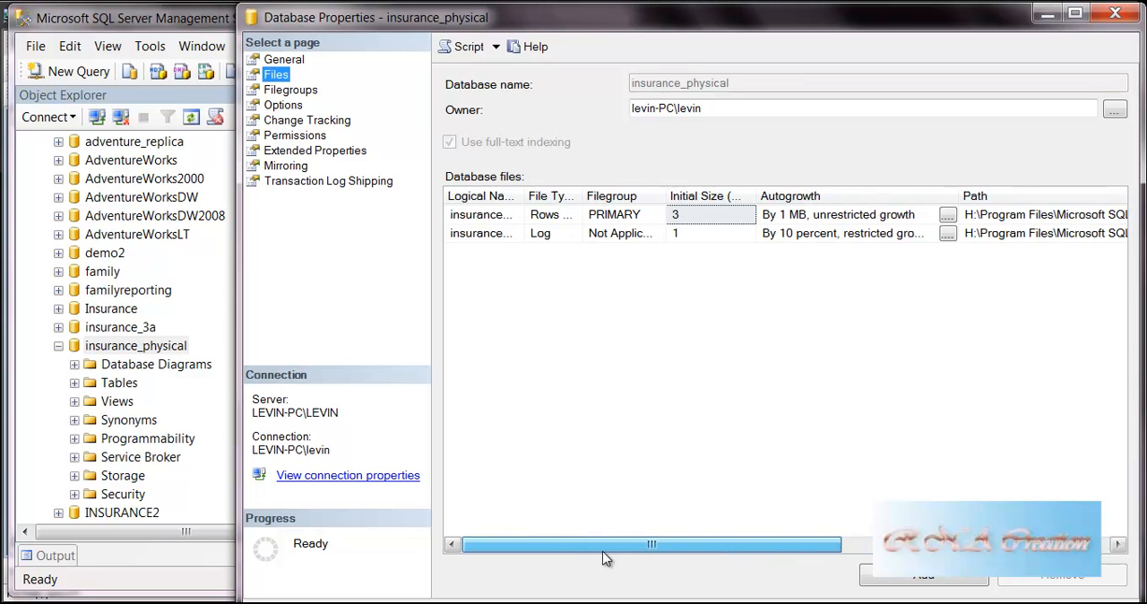
pyautogui.moveTo(667, 520)
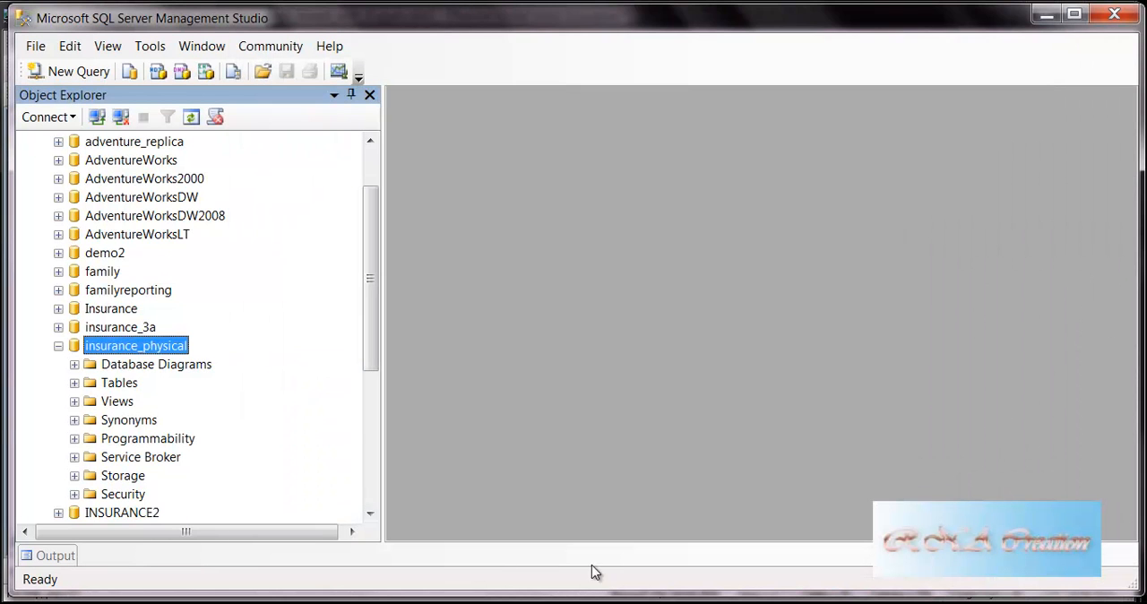
# Expand the Tables and Views folders, showing Vi_employee_customer_policies and Vi_policies_vehicle
pyautogui.click(75, 382)
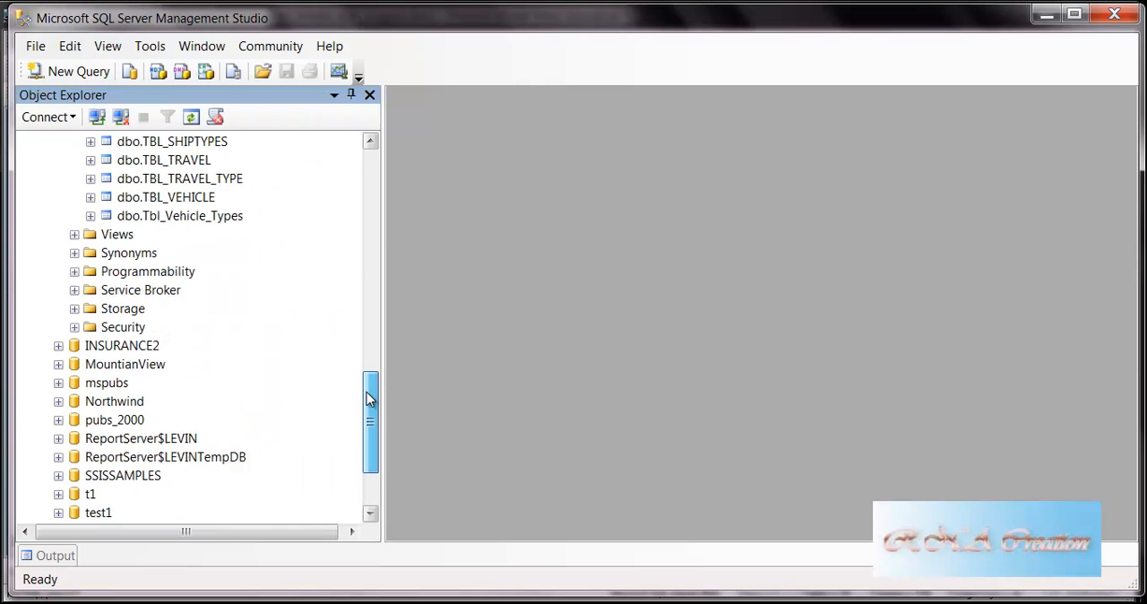
pyautogui.click(75, 215)
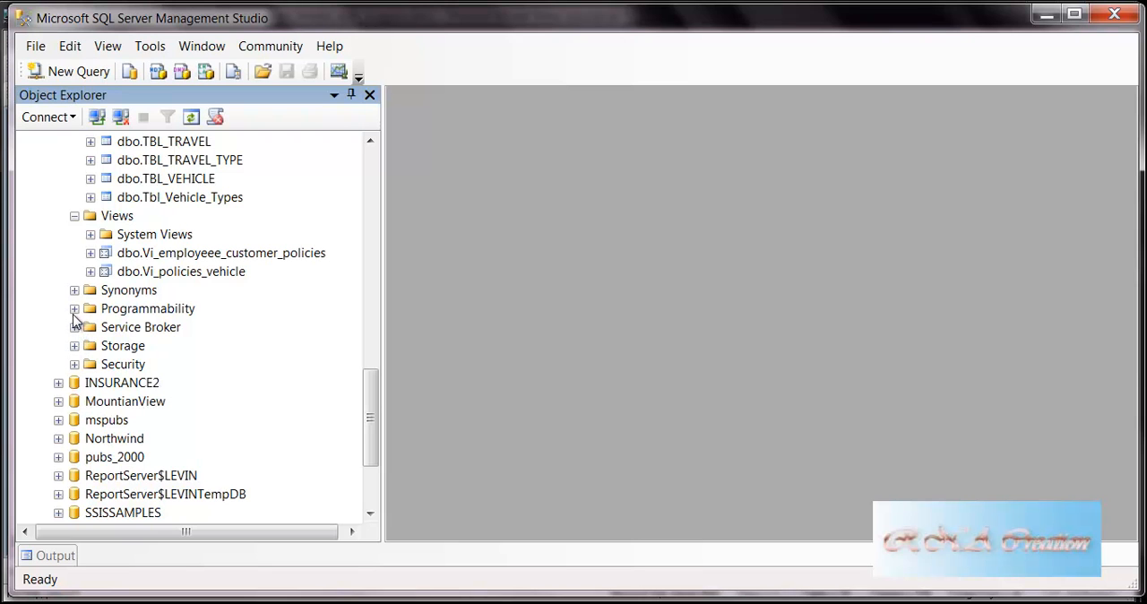
pyautogui.moveTo(80, 352)
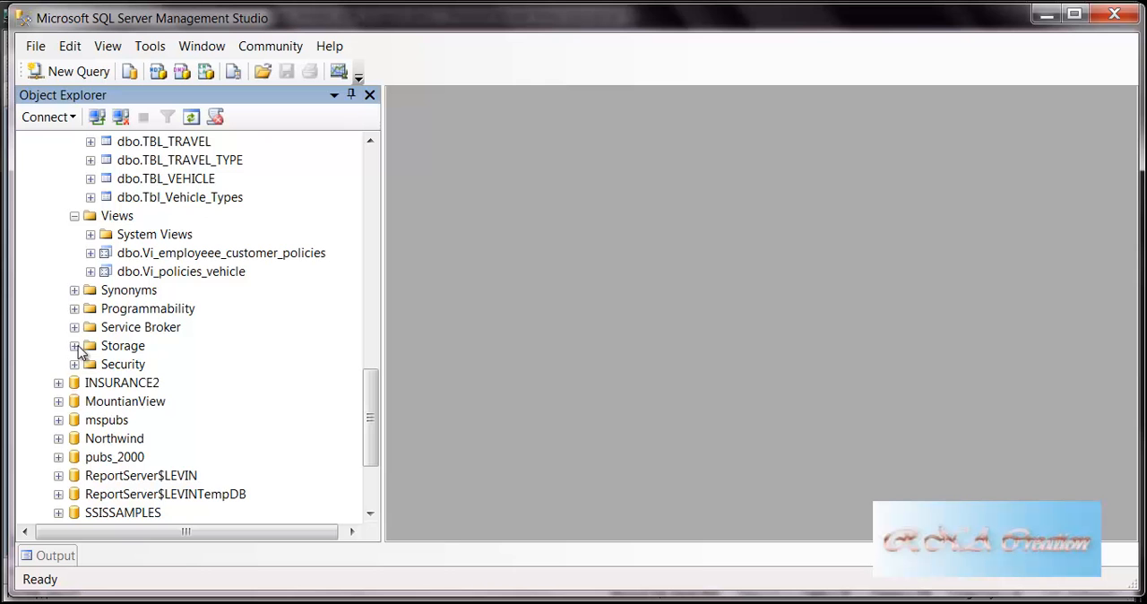